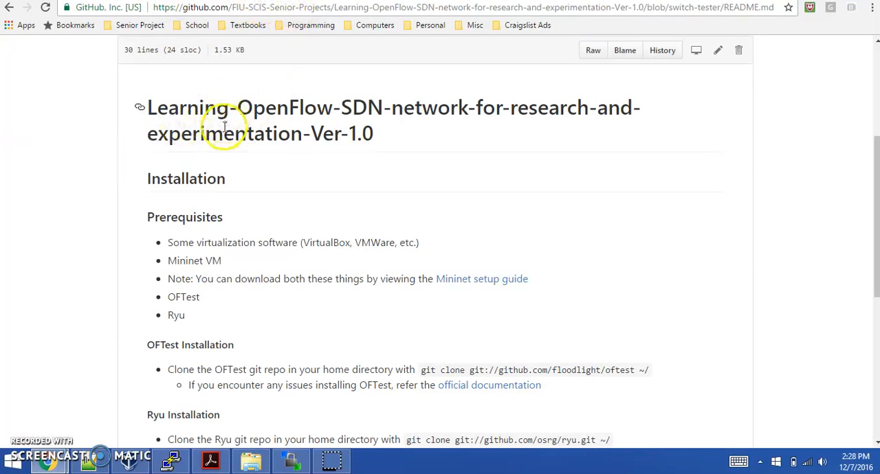
{"action": "mouse_move", "coordinate": [187, 179]}
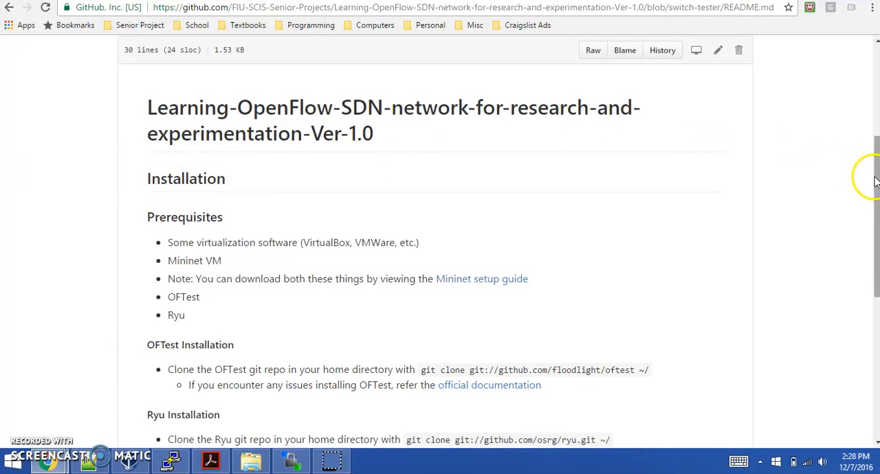
- From the Mininet download page, follow the setup guide to the Mininet VM image releases list
{"action": "scroll", "scroll_direction": "down", "scroll_amount": 3}
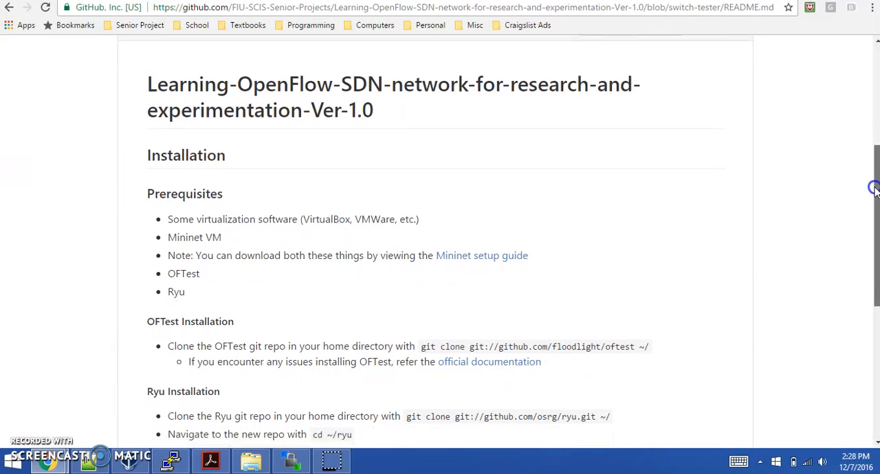
{"action": "scroll", "scroll_direction": "down", "scroll_amount": 3}
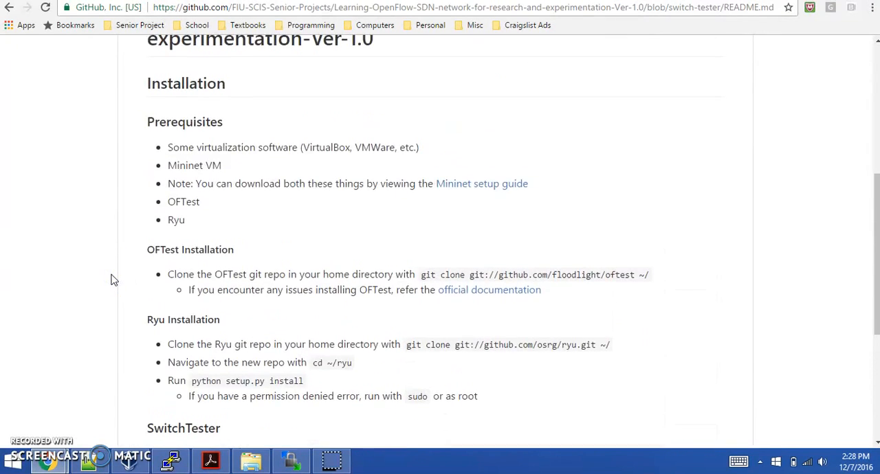
{"action": "mouse_move", "coordinate": [181, 93]}
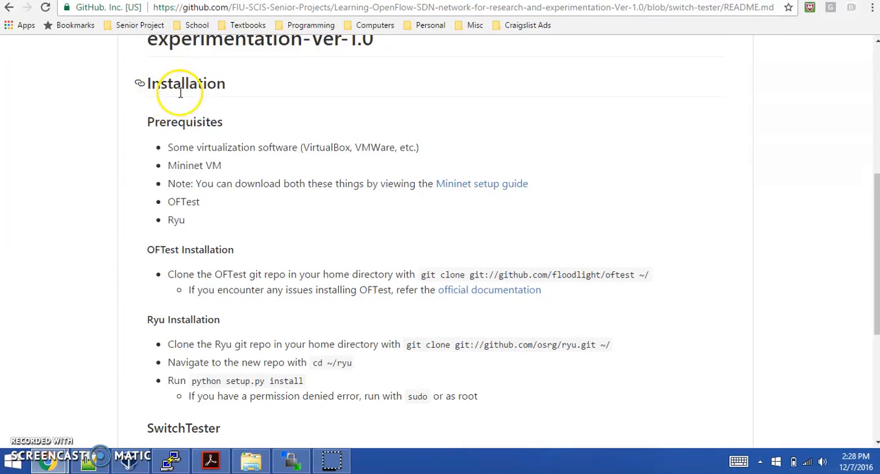
{"action": "mouse_move", "coordinate": [162, 121]}
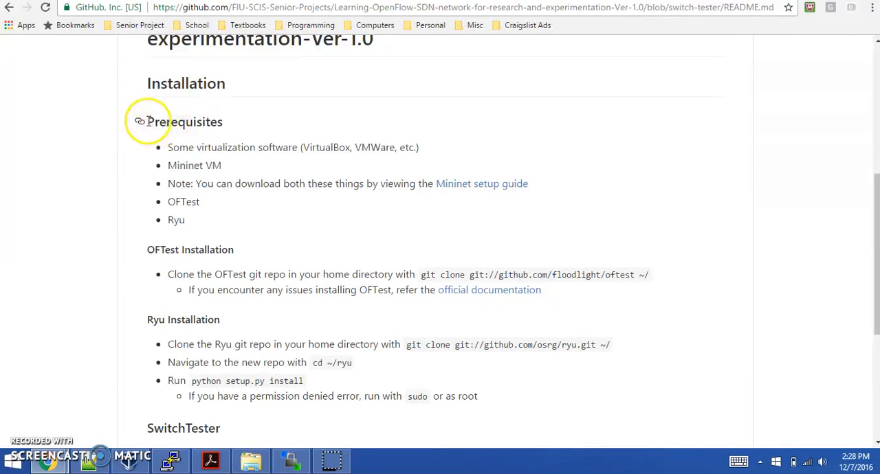
{"action": "mouse_move", "coordinate": [191, 140]}
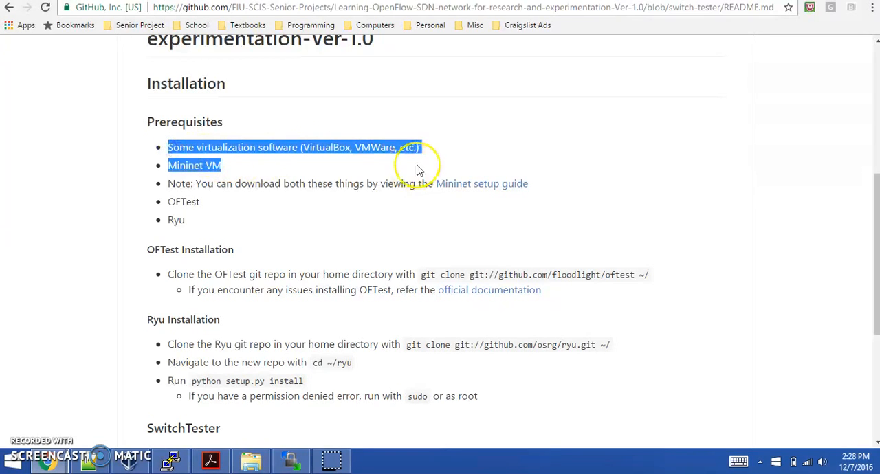
{"action": "left_click", "coordinate": [200, 175]}
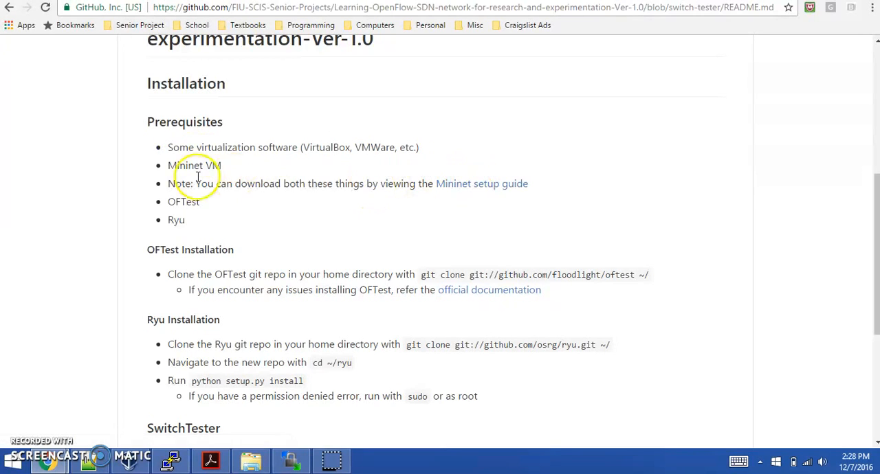
{"action": "mouse_move", "coordinate": [176, 219]}
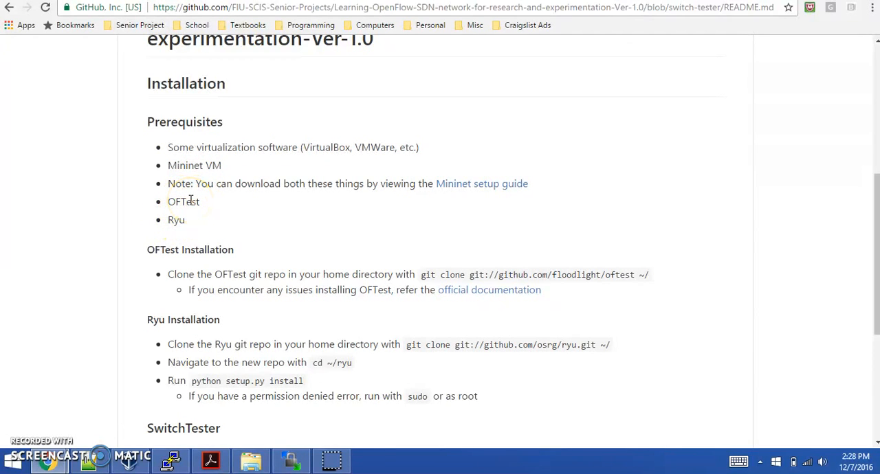
{"action": "mouse_move", "coordinate": [388, 126]}
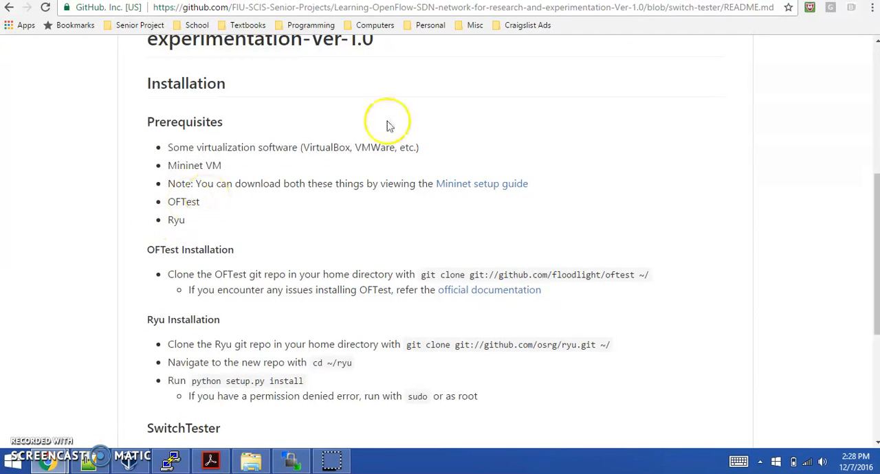
{"action": "mouse_move", "coordinate": [382, 88]}
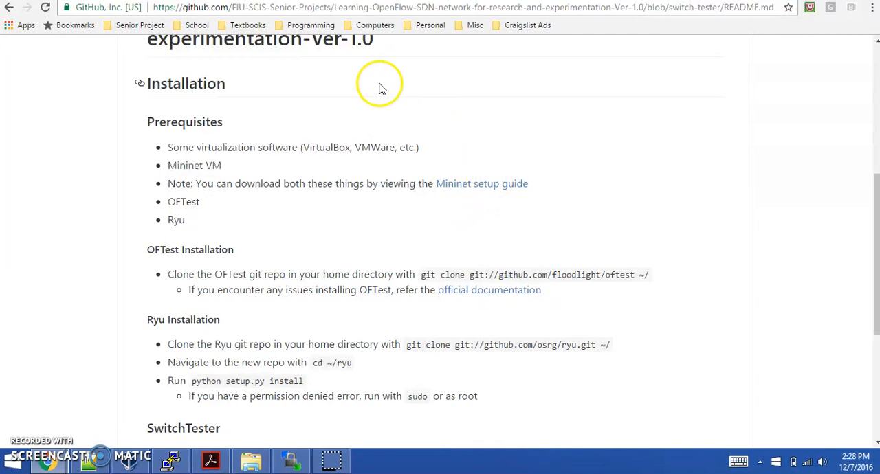
{"action": "left_click", "coordinate": [481, 184]}
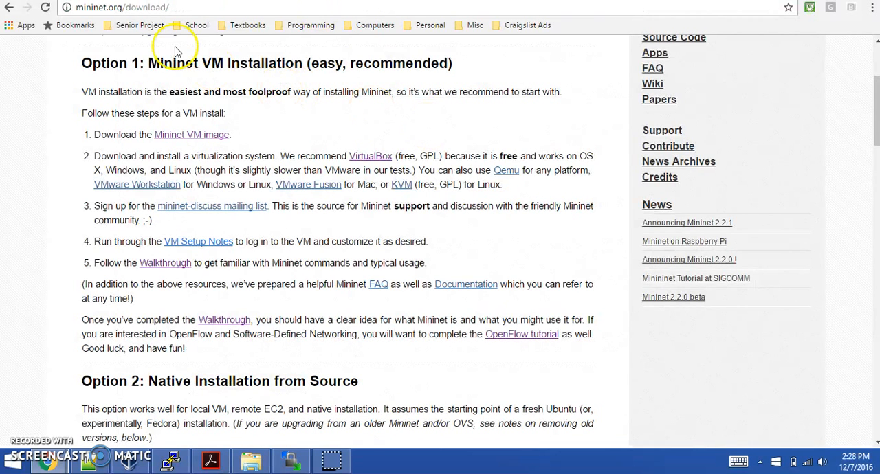
{"action": "mouse_move", "coordinate": [543, 75]}
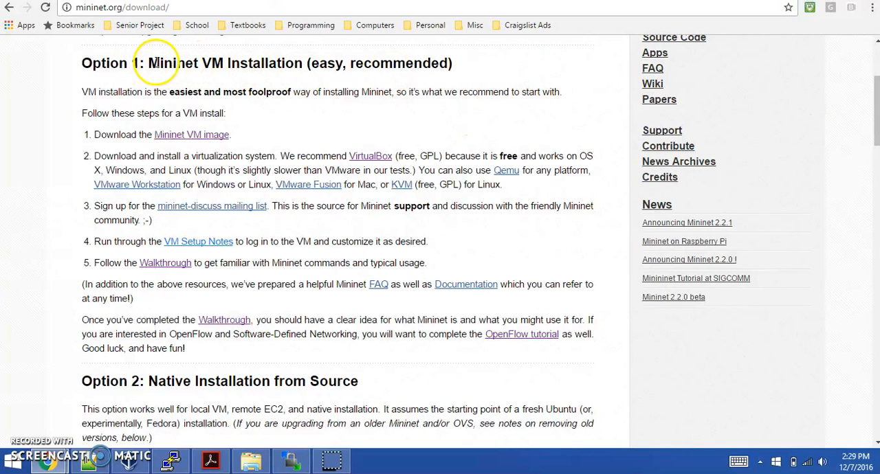
{"action": "mouse_move", "coordinate": [200, 63]}
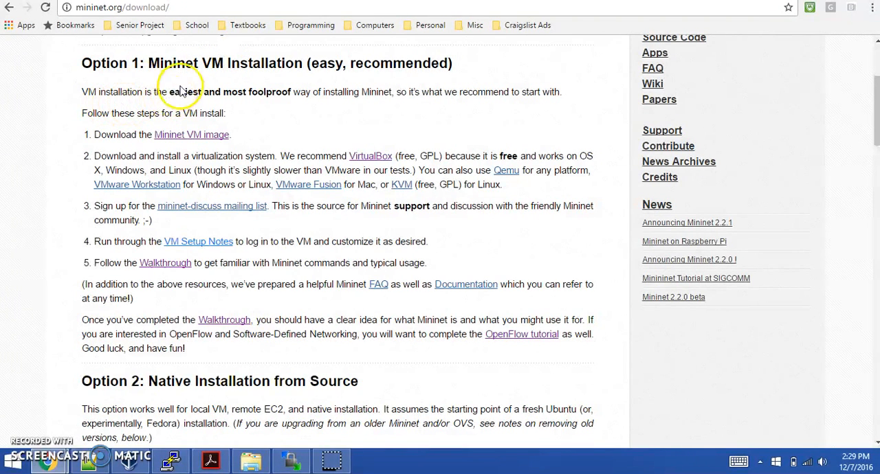
{"action": "mouse_move", "coordinate": [182, 135]}
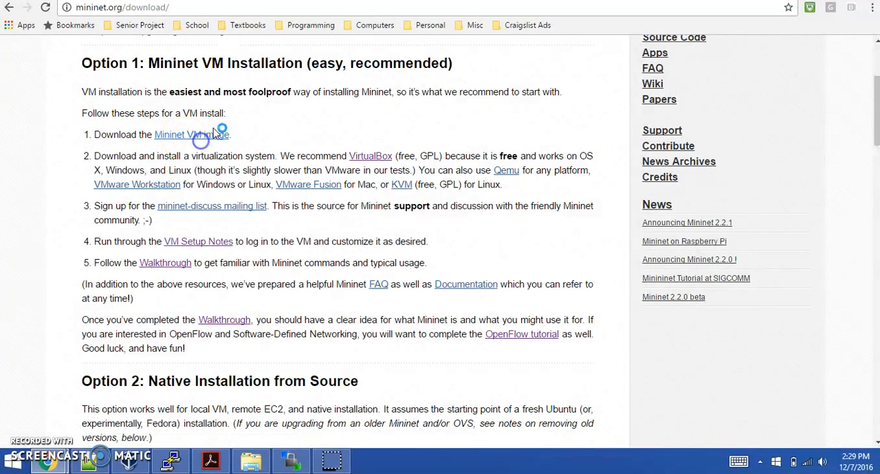
{"action": "left_click", "coordinate": [191, 134]}
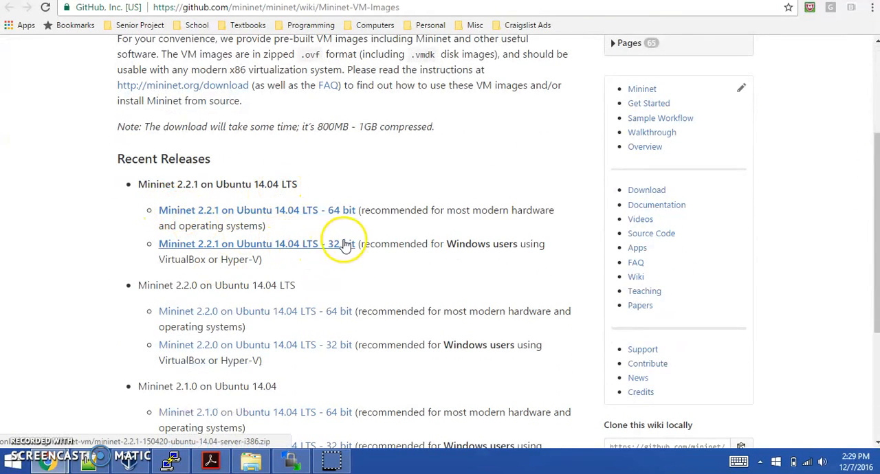
{"action": "mouse_move", "coordinate": [341, 210]}
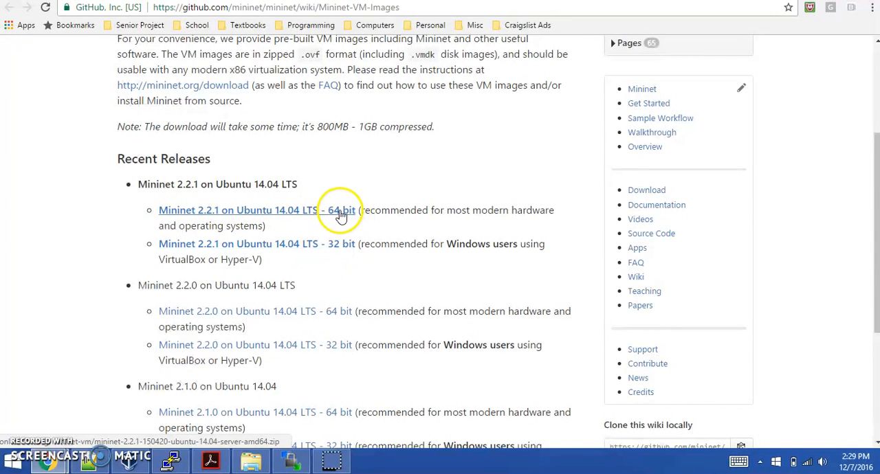
{"action": "mouse_move", "coordinate": [335, 248]}
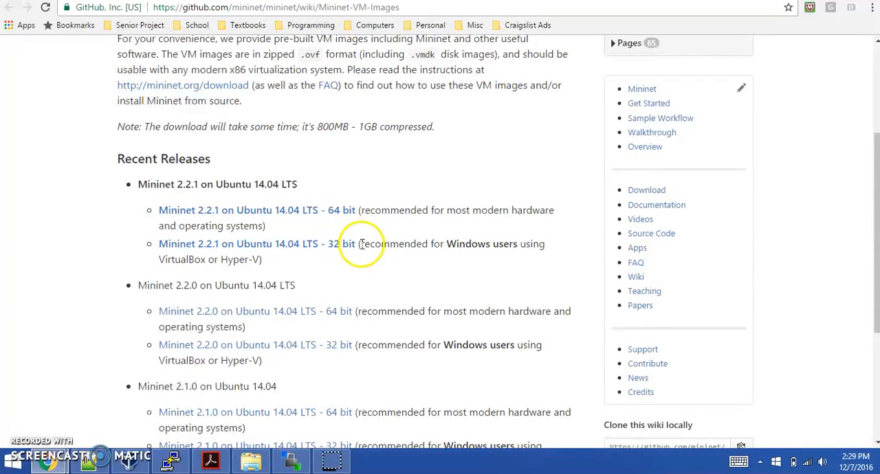
{"action": "mouse_move", "coordinate": [358, 230]}
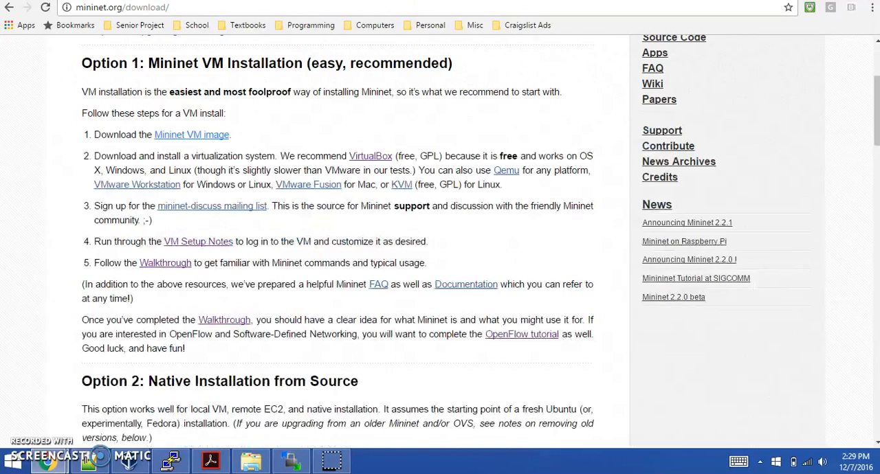
{"action": "mouse_move", "coordinate": [255, 141]}
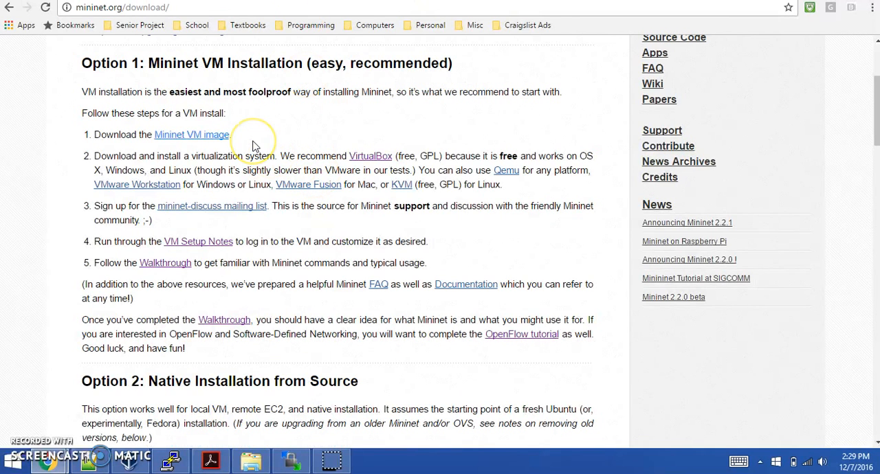
{"action": "mouse_move", "coordinate": [286, 155]}
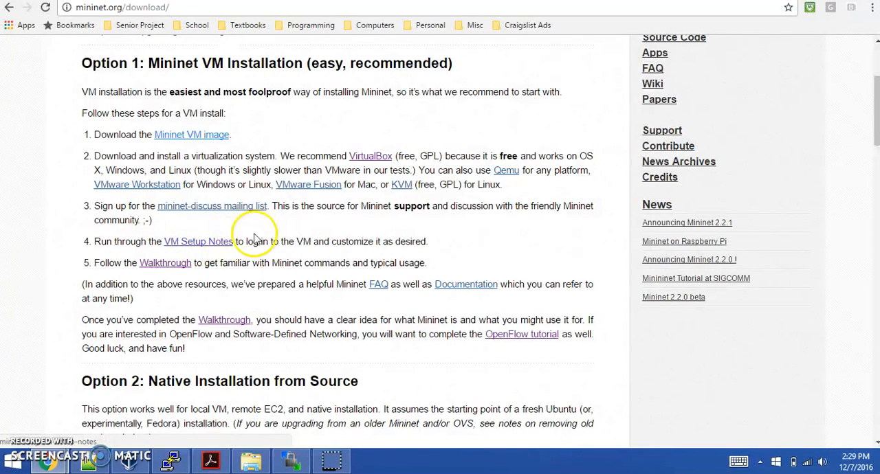
{"action": "mouse_move", "coordinate": [216, 248]}
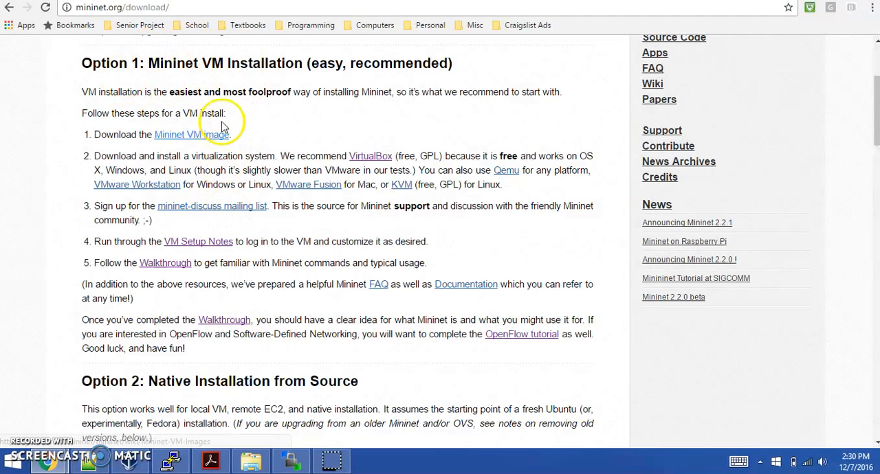
{"action": "mouse_move", "coordinate": [157, 308]}
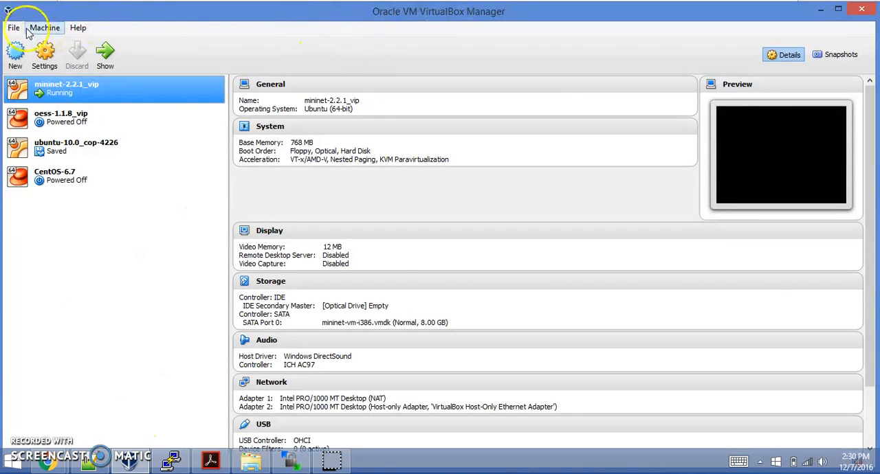
{"action": "left_click", "coordinate": [12, 27]}
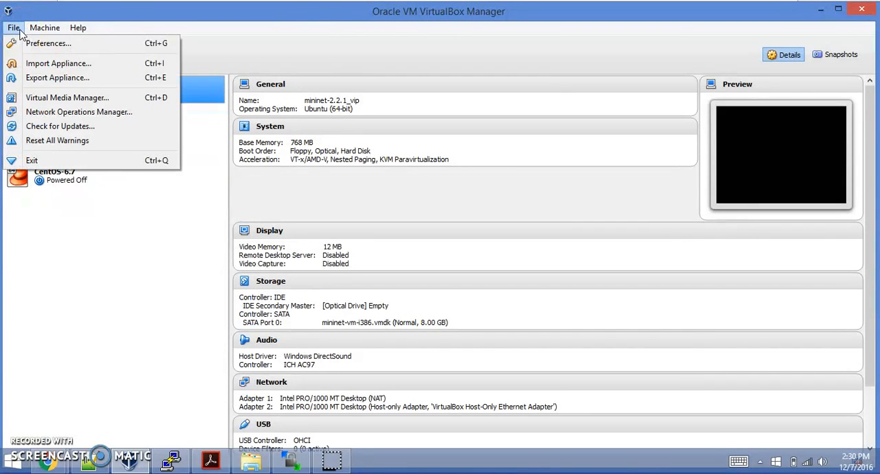
{"action": "mouse_move", "coordinate": [59, 63]}
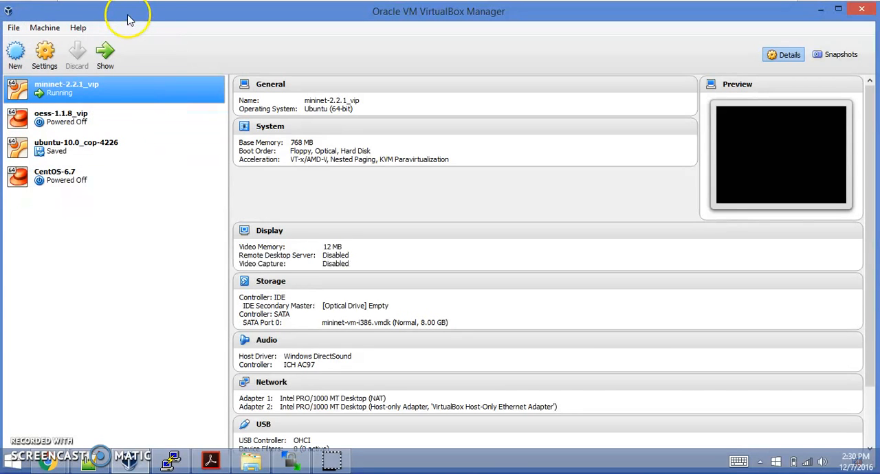
{"action": "mouse_move", "coordinate": [135, 42]}
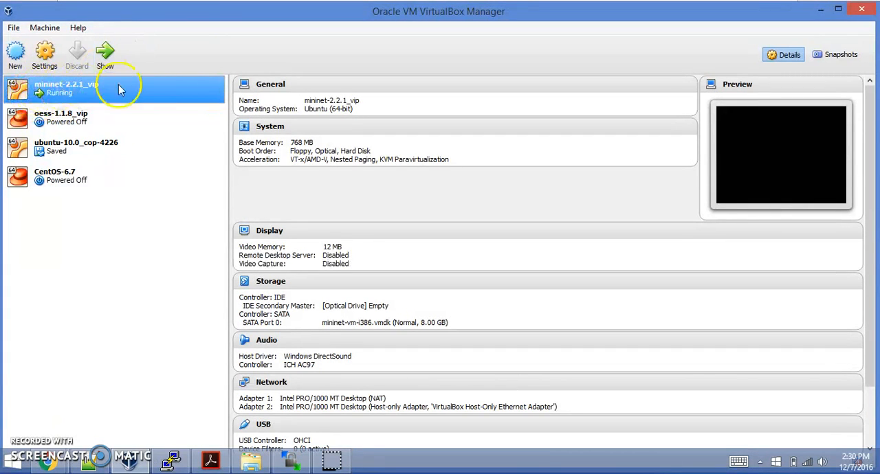
{"action": "mouse_move", "coordinate": [65, 93]}
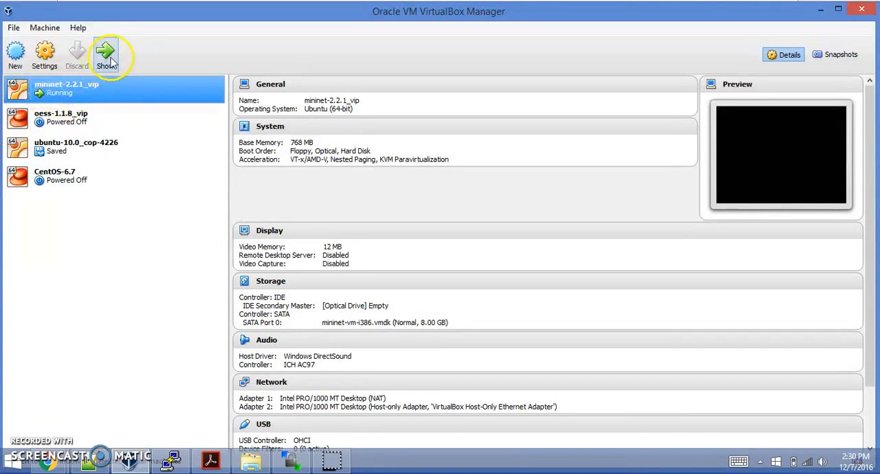
{"action": "mouse_move", "coordinate": [299, 42]}
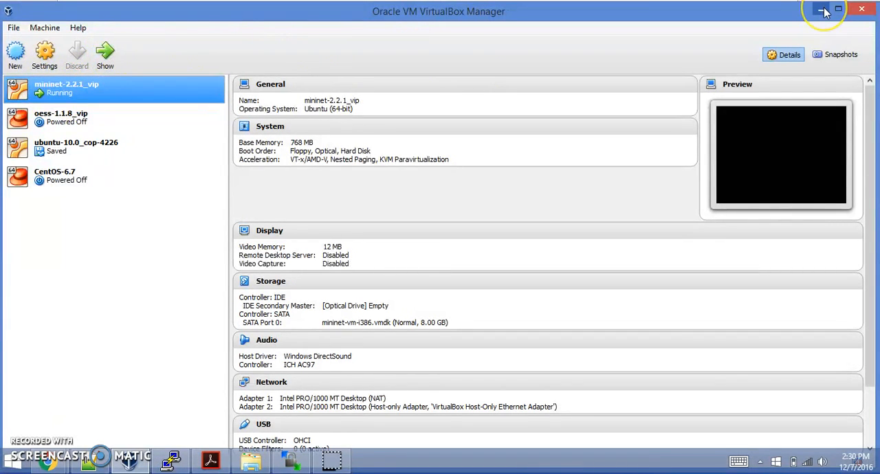
{"action": "left_click", "coordinate": [826, 10]}
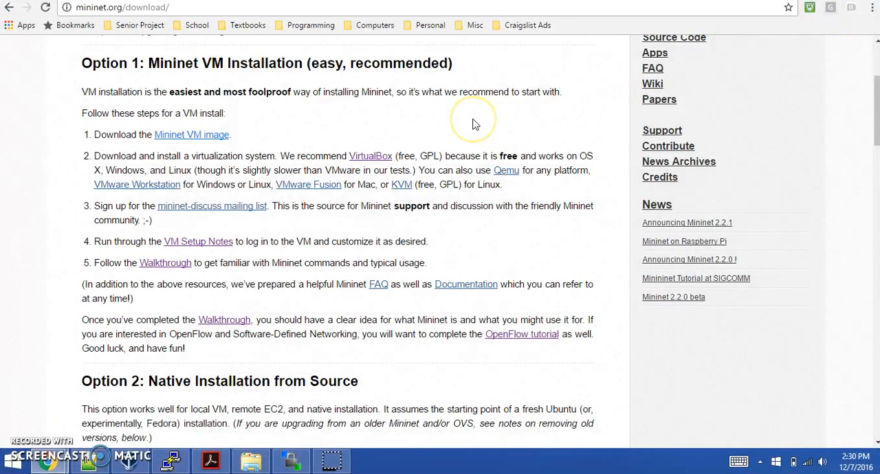
{"action": "mouse_move", "coordinate": [474, 125]}
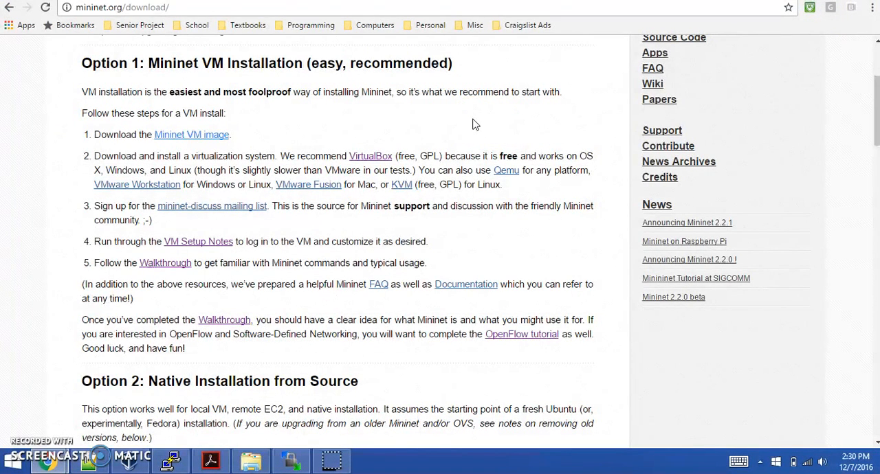
{"action": "left_click", "coordinate": [171, 460]}
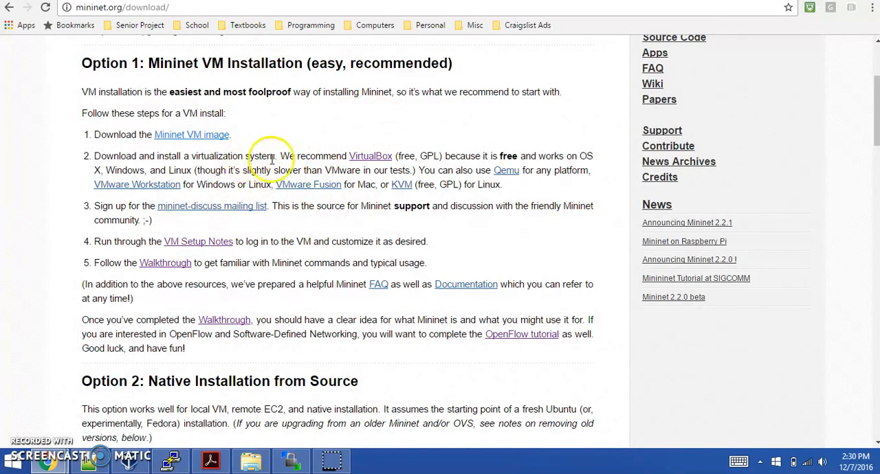
{"action": "mouse_move", "coordinate": [214, 170]}
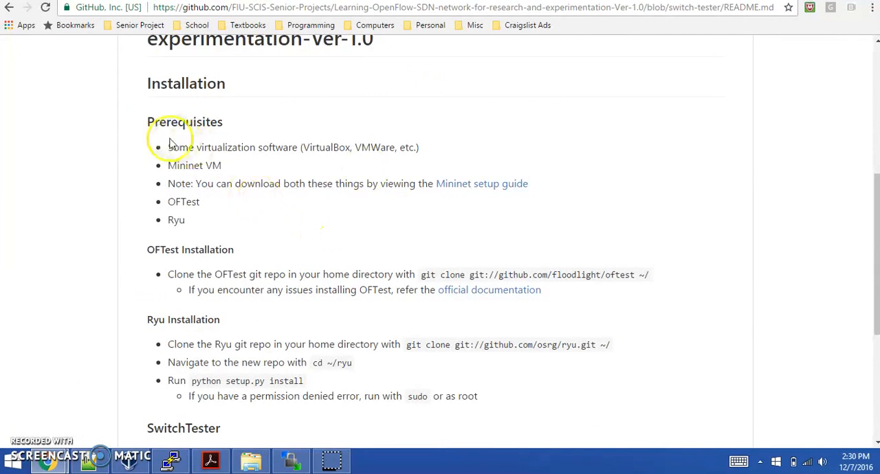
{"action": "mouse_move", "coordinate": [199, 147]}
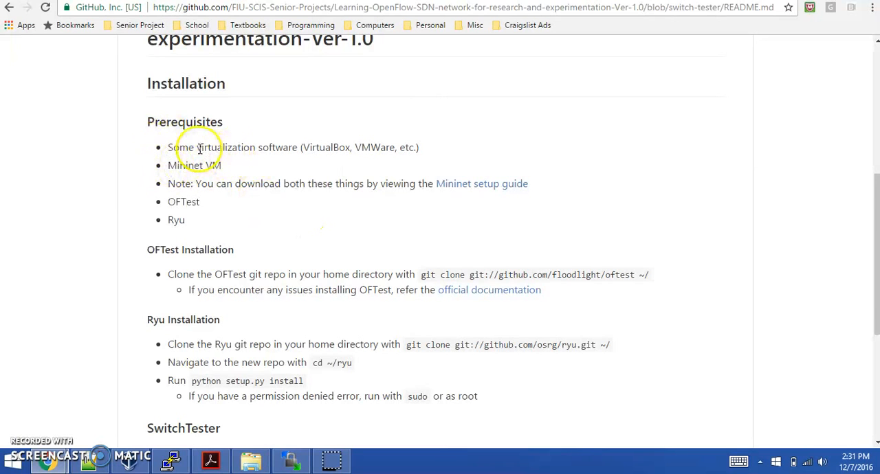
{"action": "mouse_move", "coordinate": [172, 220]}
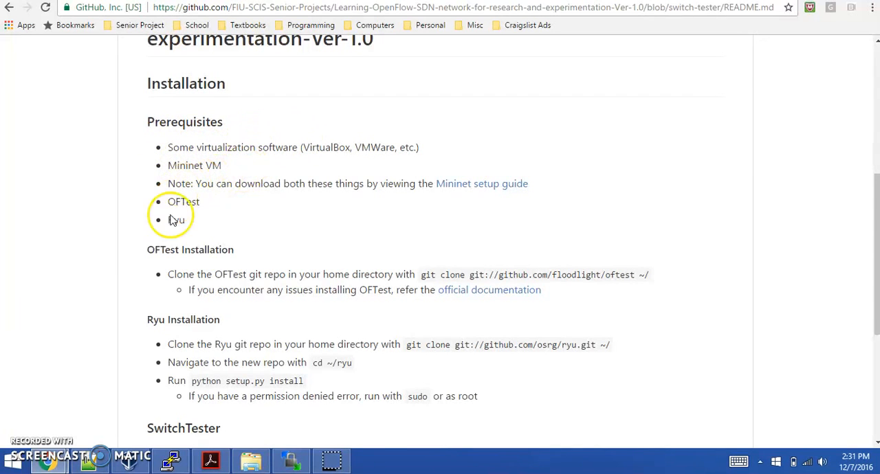
{"action": "mouse_move", "coordinate": [340, 260]}
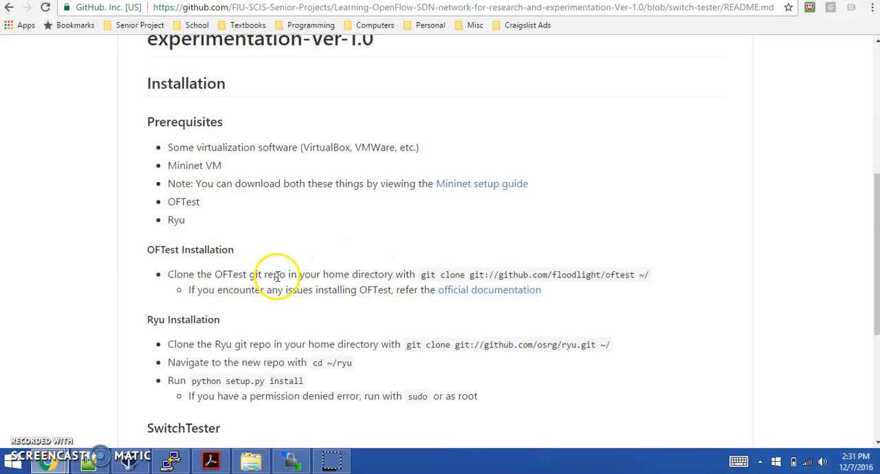
{"action": "left_click_drag", "start_coordinate": [421, 274], "coordinate": [643, 275]}
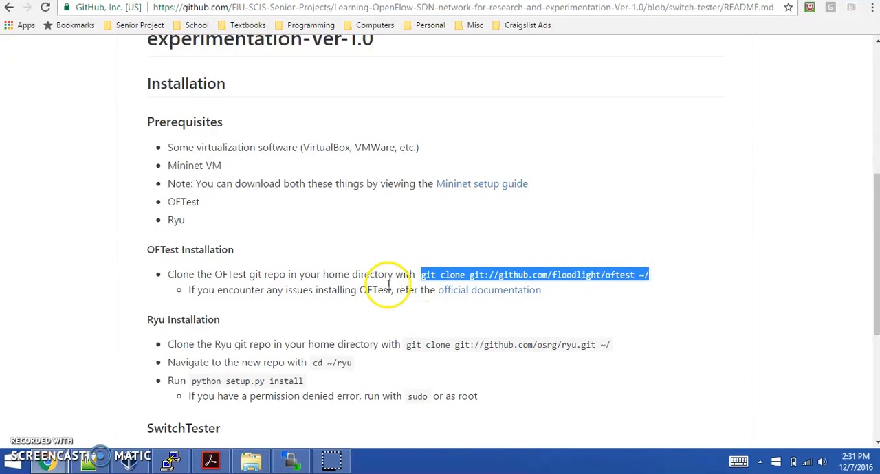
{"action": "left_click", "coordinate": [422, 282]}
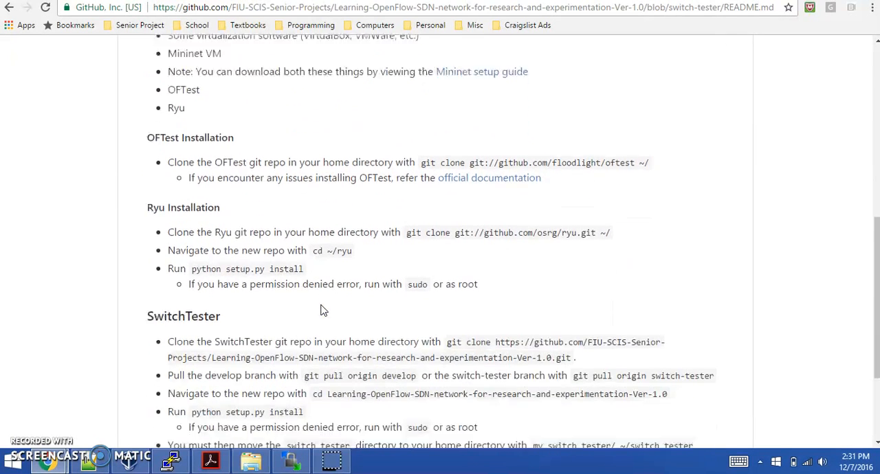
{"action": "scroll", "scroll_direction": "down", "scroll_amount": 3}
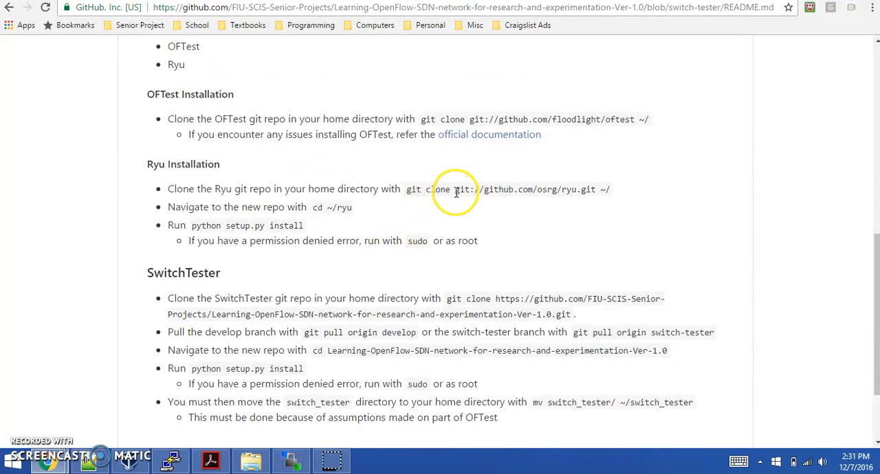
{"action": "left_click_drag", "start_coordinate": [454, 189], "coordinate": [596, 189]}
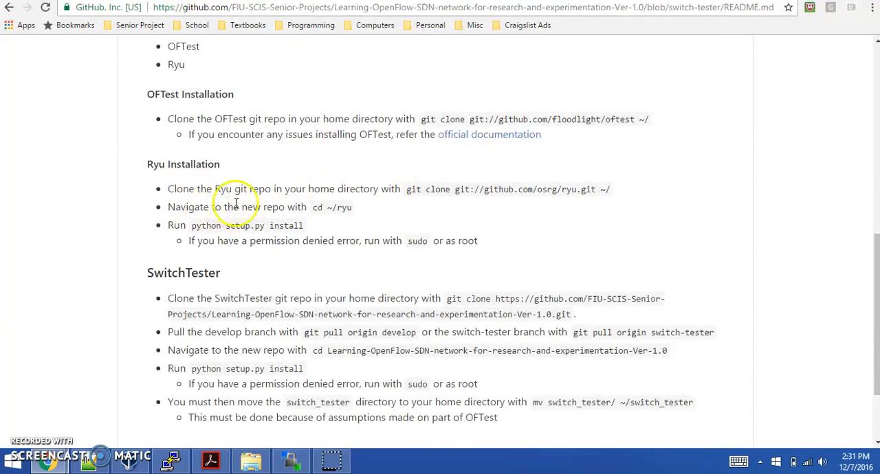
{"action": "mouse_move", "coordinate": [346, 207]}
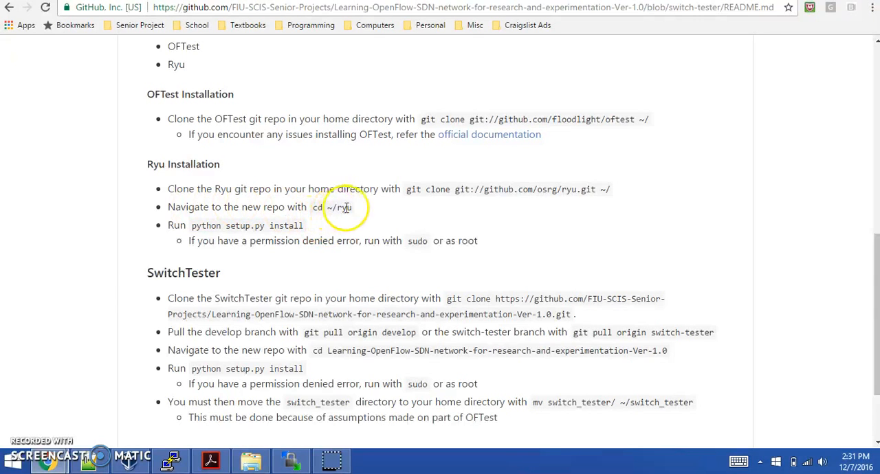
{"action": "mouse_move", "coordinate": [314, 218]}
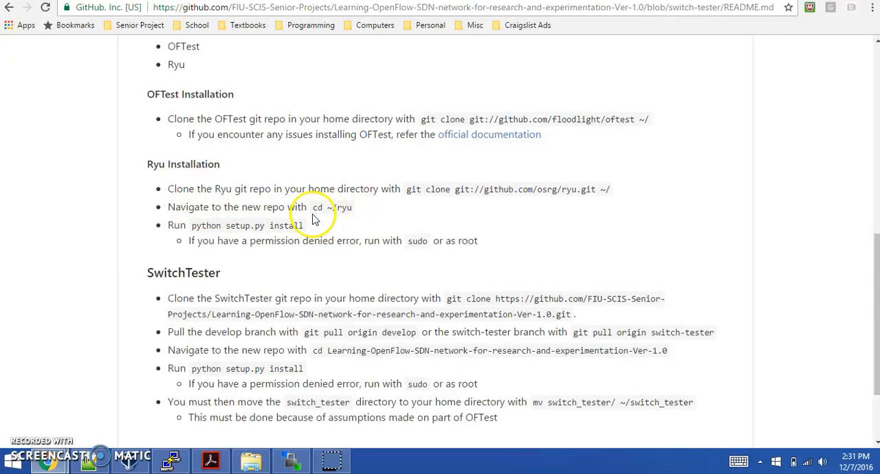
{"action": "double_click", "coordinate": [247, 226]}
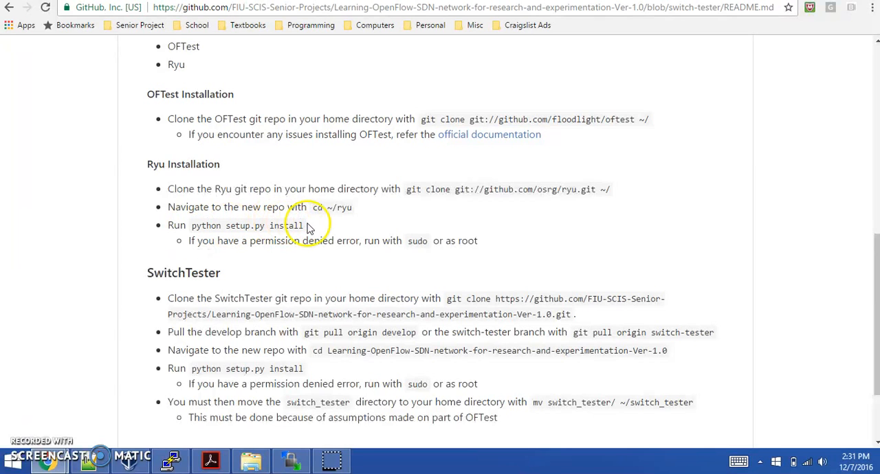
{"action": "mouse_move", "coordinate": [275, 220]}
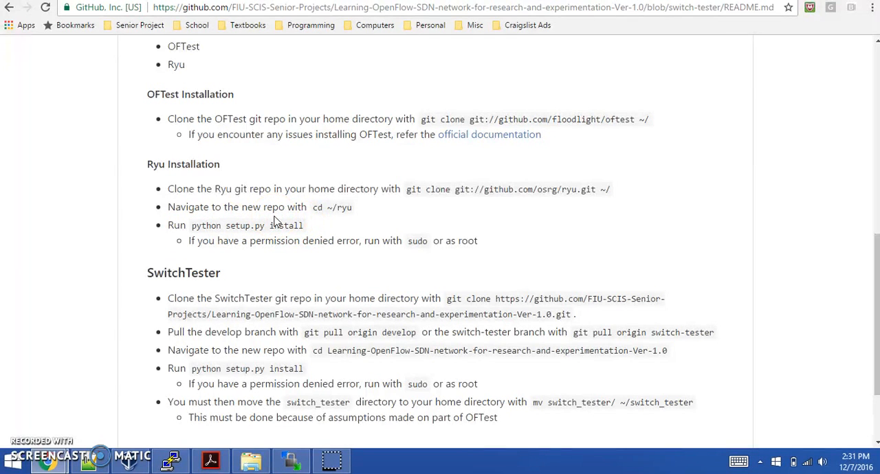
{"action": "mouse_move", "coordinate": [260, 236]}
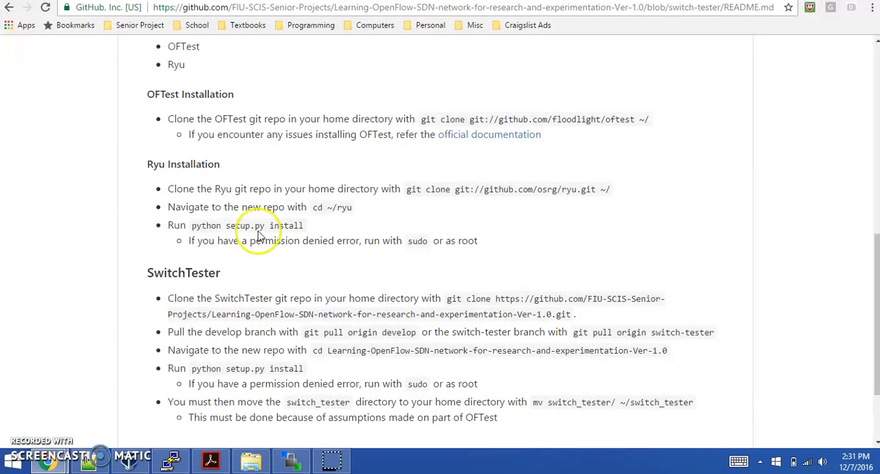
{"action": "scroll", "scroll_direction": "down", "scroll_amount": 3}
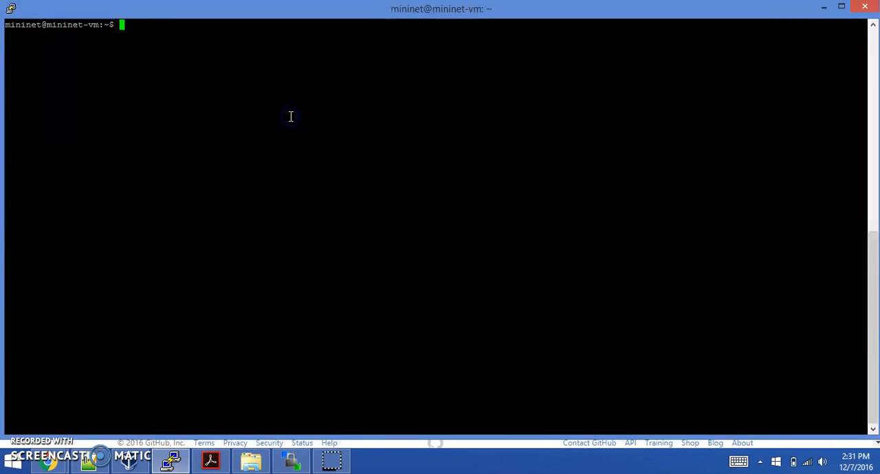
- List the home directory, inspect the oftest folder, then return home with cd .
{"action": "type", "text": "ls"}
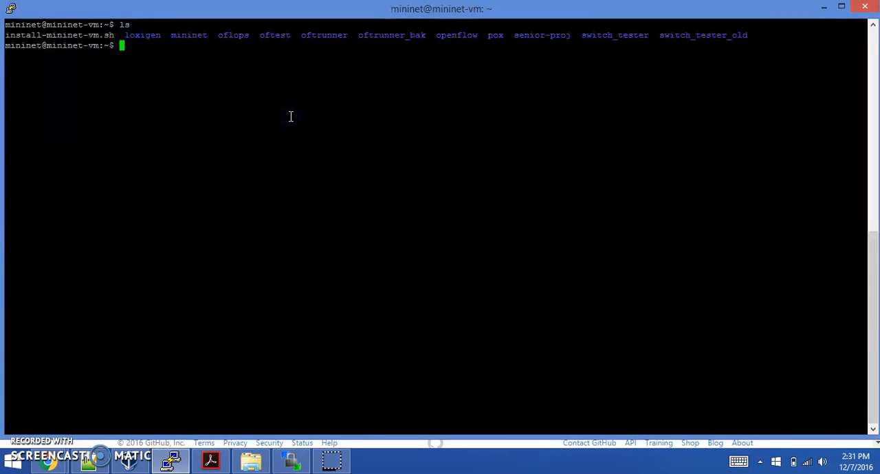
{"action": "mouse_move", "coordinate": [258, 38]}
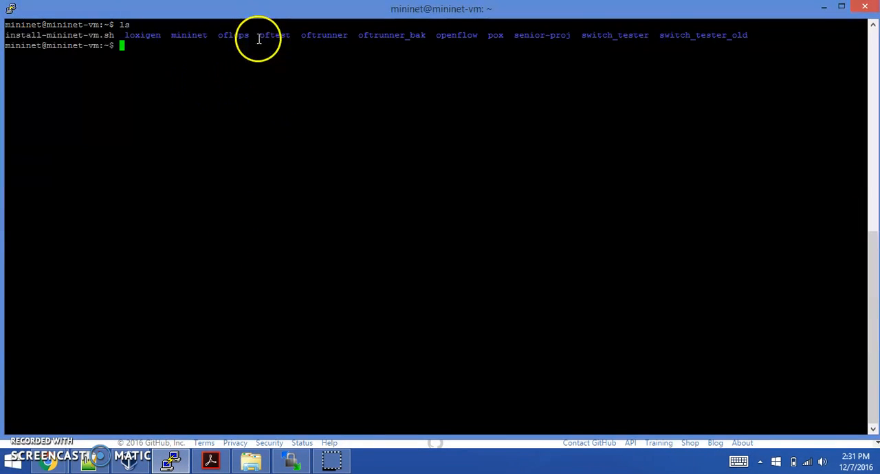
{"action": "type", "text": "cd oftest"}
{"action": "type", "text": "ls"}
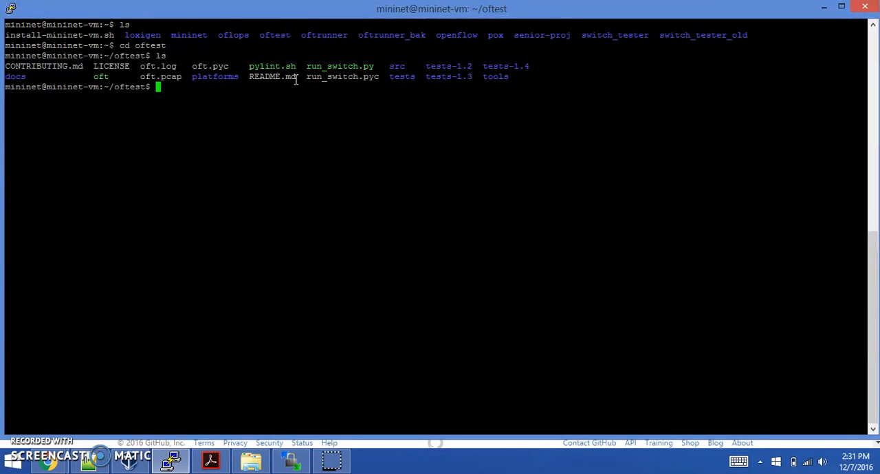
{"action": "type", "text": "cd"}
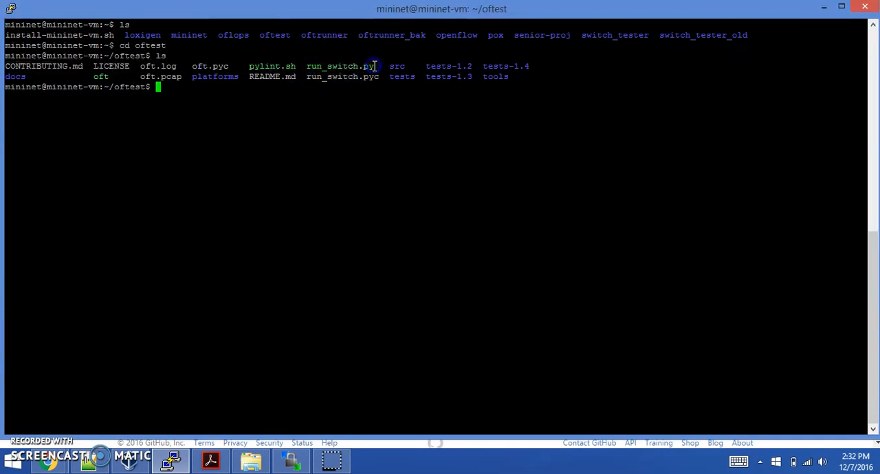
{"action": "type", "text": "cd .."}
{"action": "type", "text": "ls"}
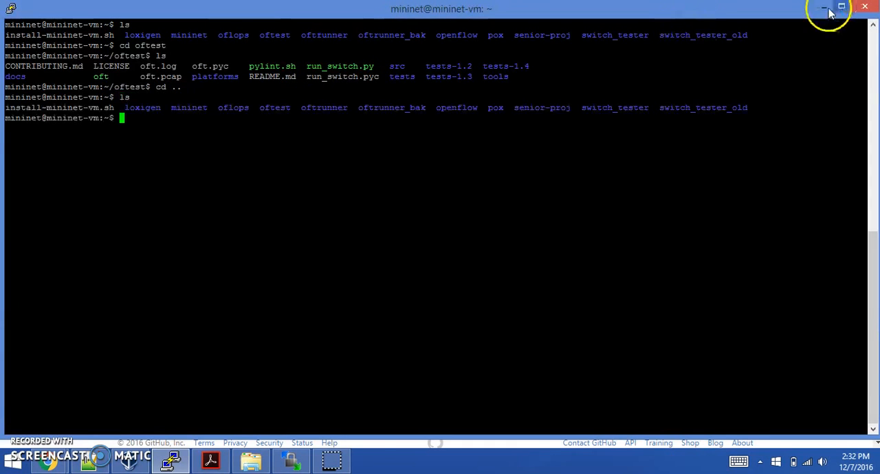
{"action": "mouse_move", "coordinate": [825, 7]}
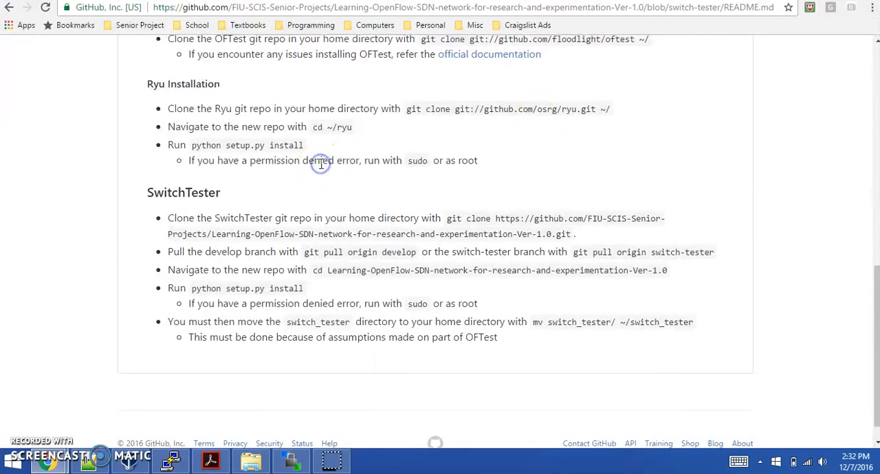
{"action": "scroll", "scroll_direction": "up", "scroll_amount": 3}
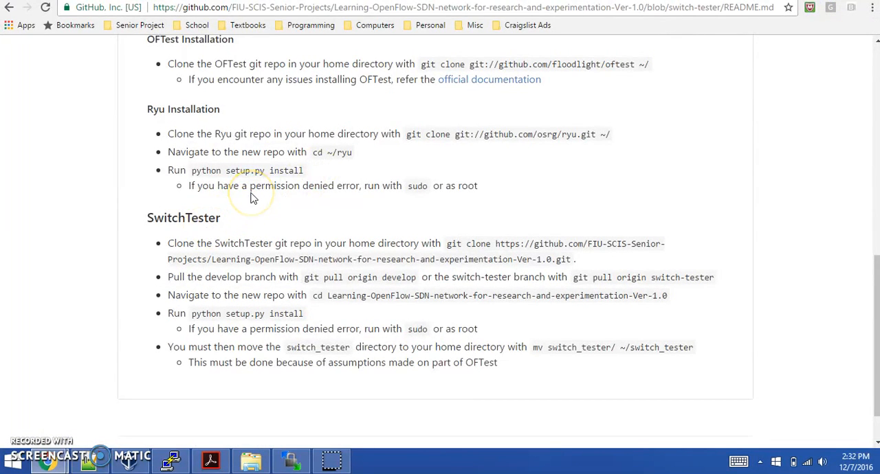
{"action": "mouse_move", "coordinate": [251, 198]}
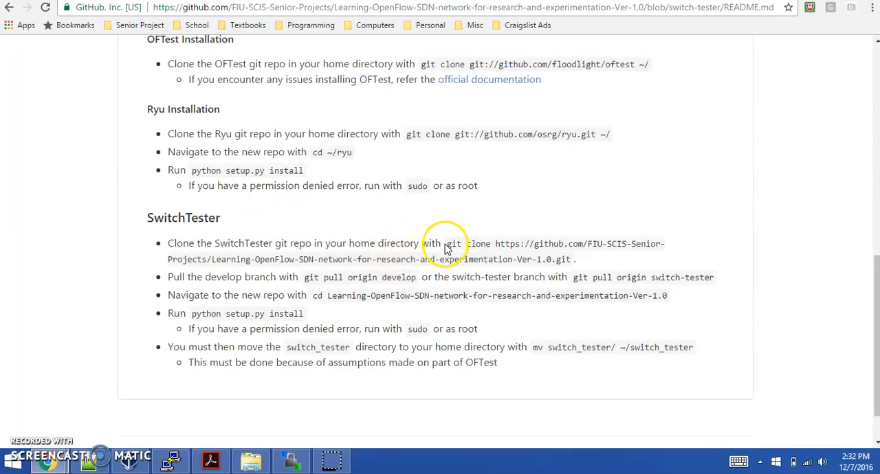
{"action": "left_click_drag", "start_coordinate": [448, 244], "coordinate": [569, 259]}
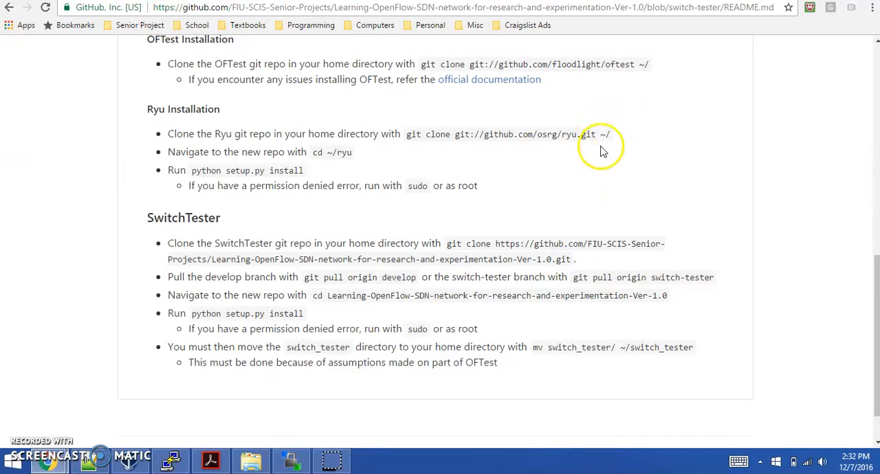
{"action": "mouse_move", "coordinate": [495, 236]}
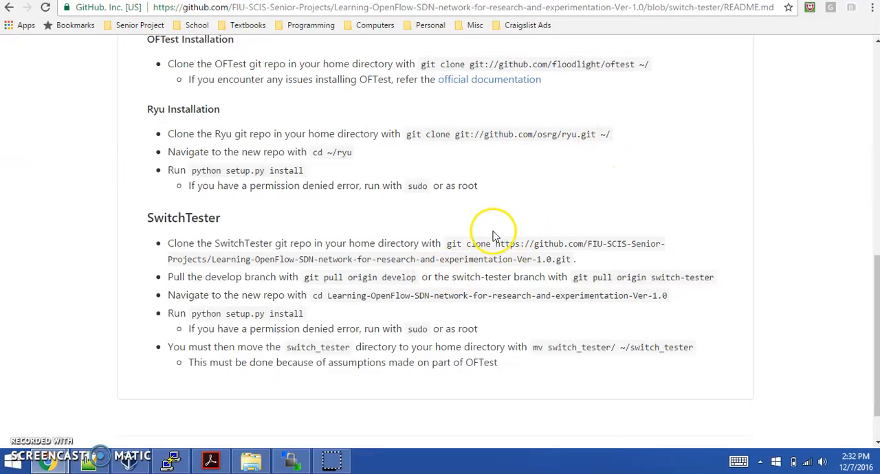
{"action": "mouse_move", "coordinate": [359, 236]}
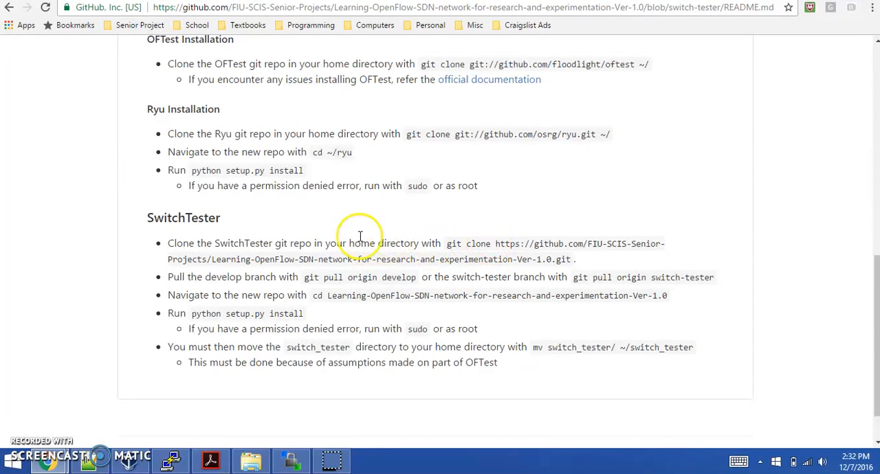
{"action": "mouse_move", "coordinate": [200, 283]}
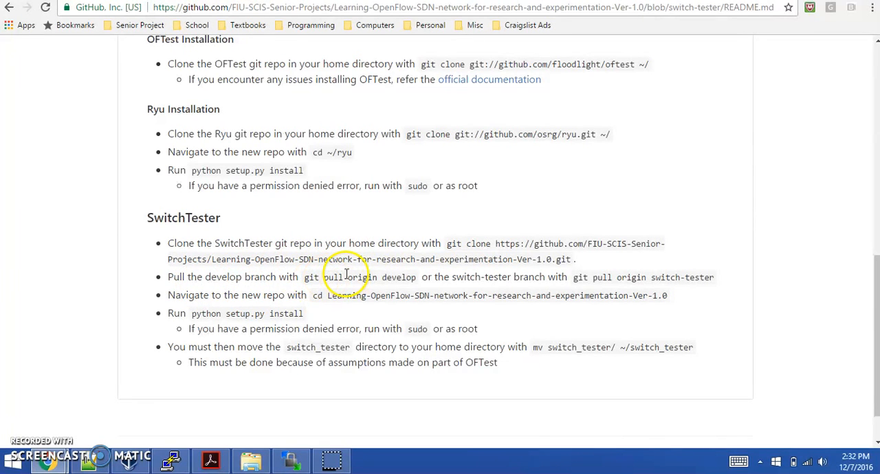
{"action": "mouse_move", "coordinate": [443, 289]}
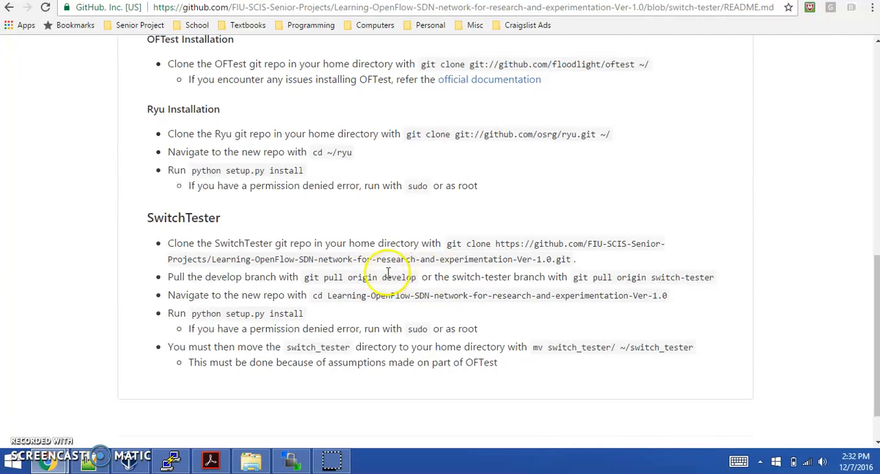
{"action": "mouse_move", "coordinate": [484, 263]}
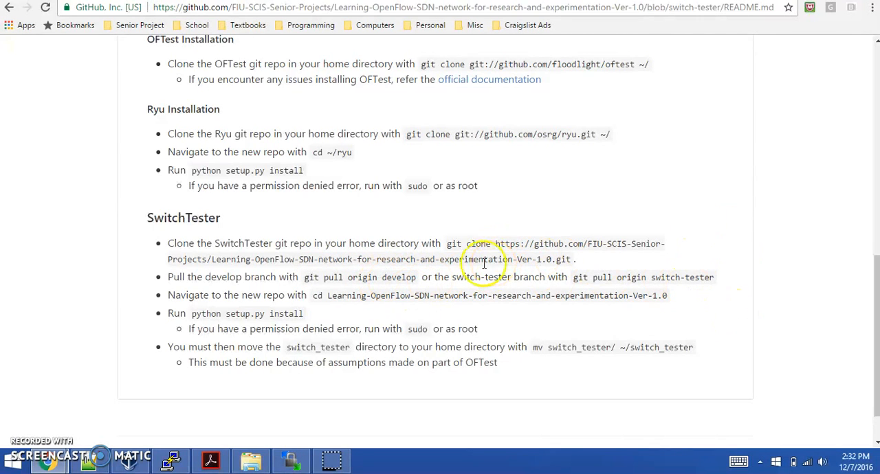
{"action": "mouse_move", "coordinate": [404, 277]}
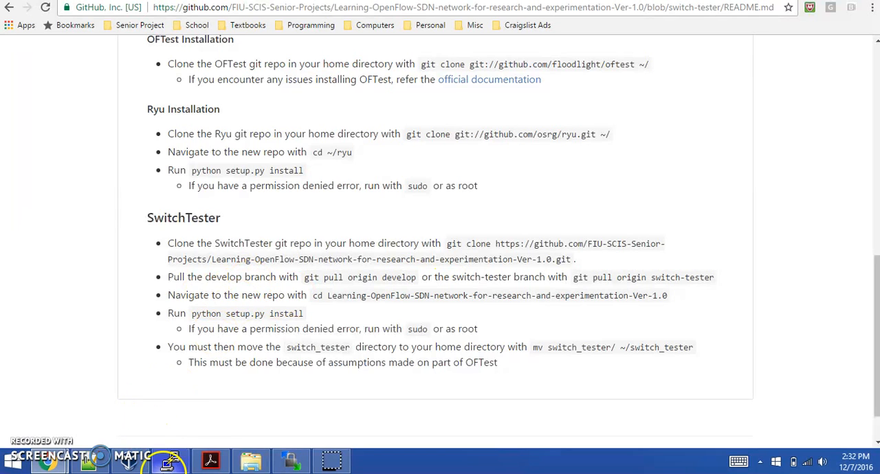
- Enter senior-proj's Learning-OpenFlow repo and list README.md, setup.py and switch_tester
{"action": "left_click", "coordinate": [169, 461]}
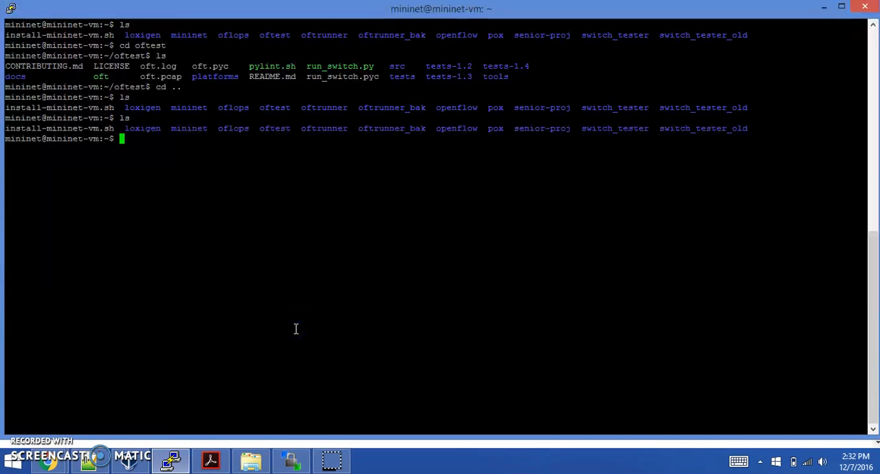
{"action": "type", "text": "cd senior-"}
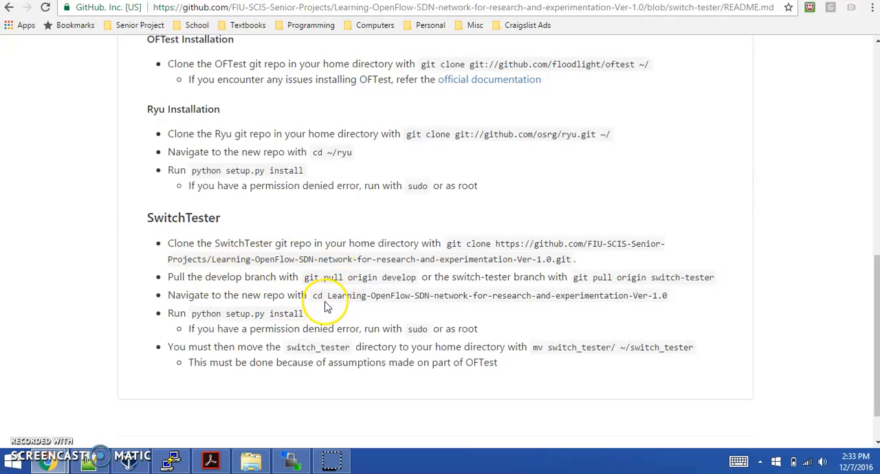
{"action": "mouse_move", "coordinate": [356, 304]}
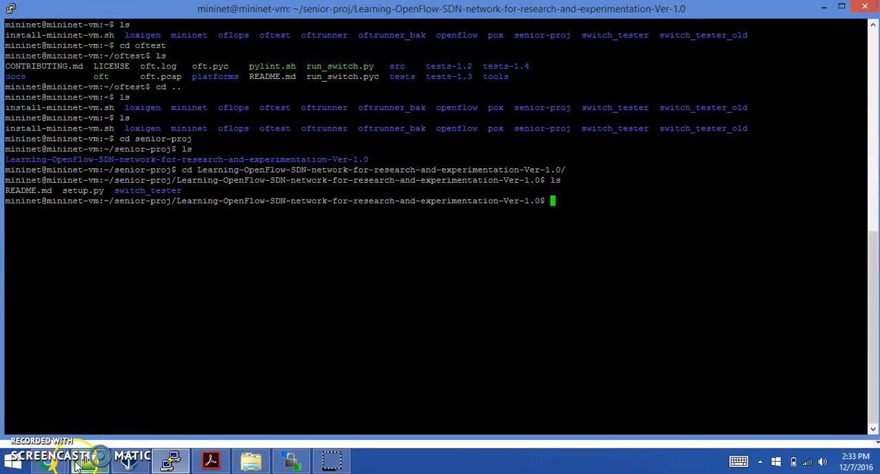
{"action": "left_click", "coordinate": [49, 461]}
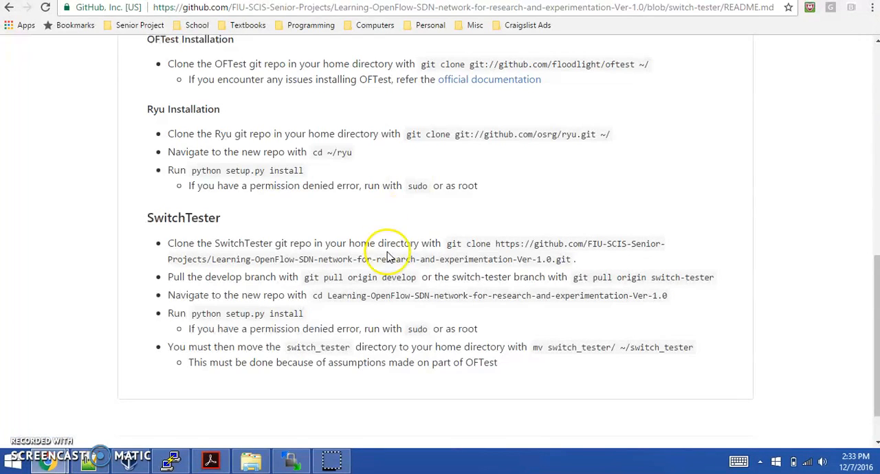
{"action": "mouse_move", "coordinate": [182, 319]}
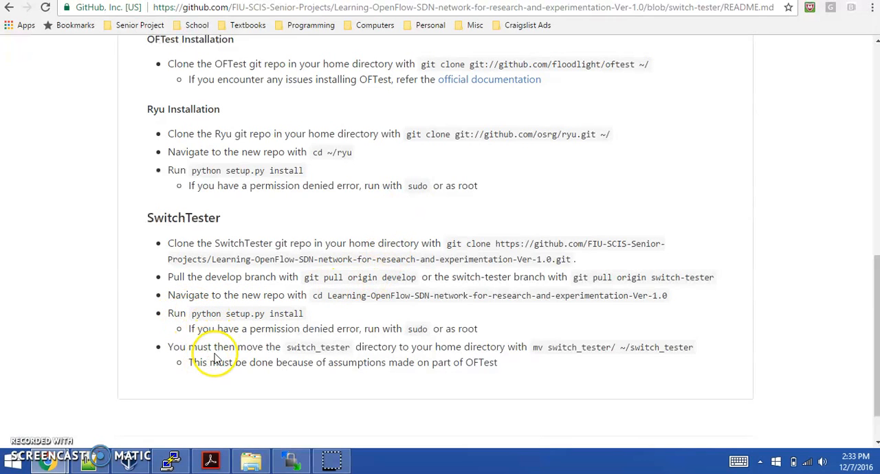
- Start the sudo python setup.py install command in the repo folder
{"action": "left_click", "coordinate": [171, 461]}
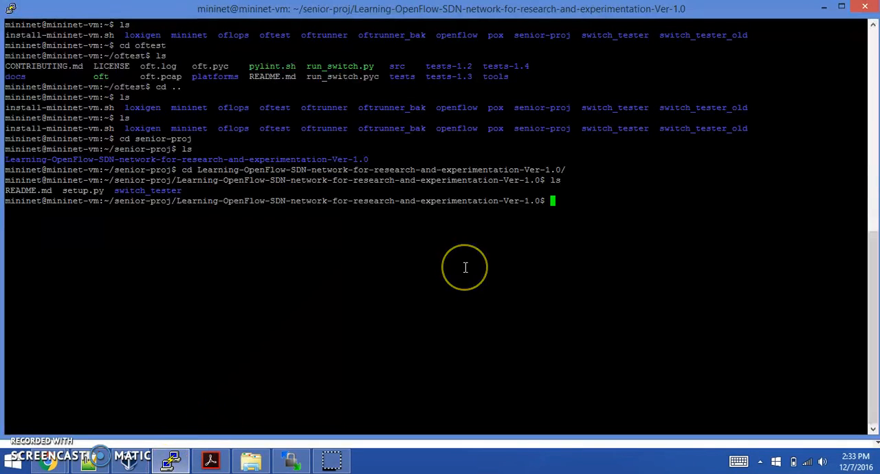
{"action": "type", "text": "sudo python"}
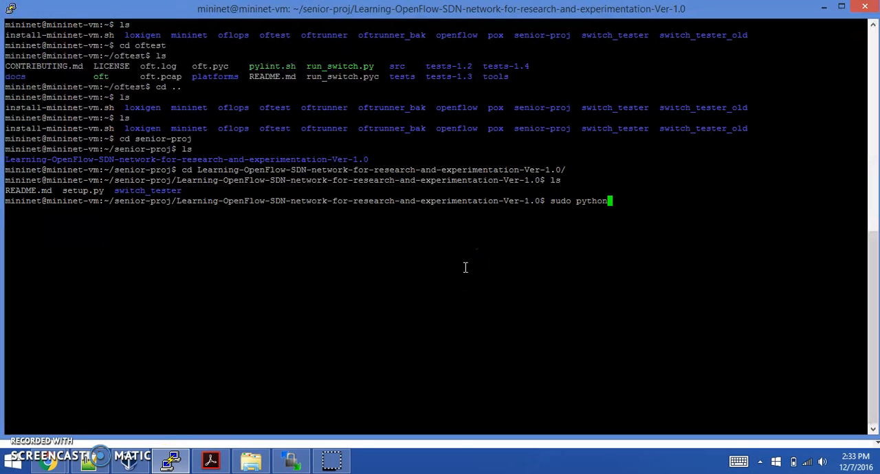
{"action": "type", "text": "s"}
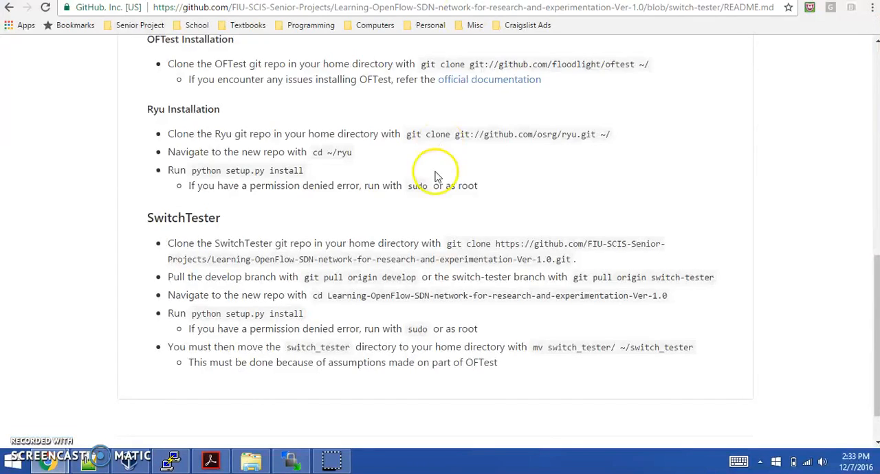
{"action": "mouse_move", "coordinate": [303, 323]}
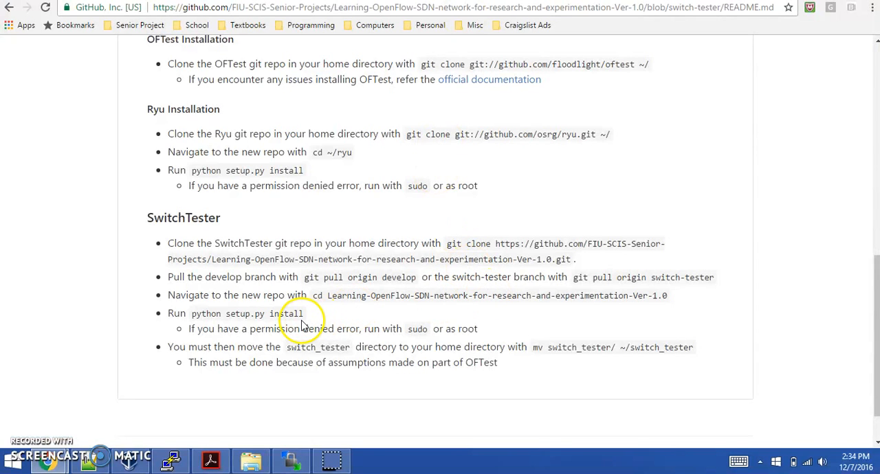
{"action": "mouse_move", "coordinate": [372, 318]}
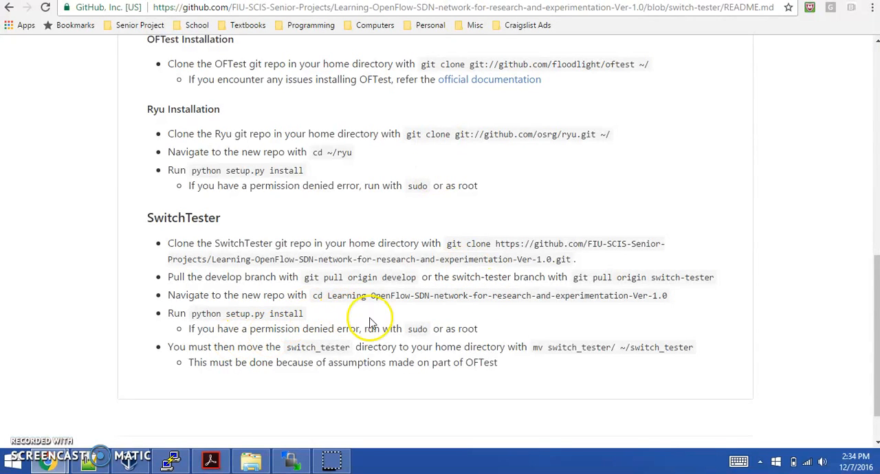
{"action": "mouse_move", "coordinate": [278, 357]}
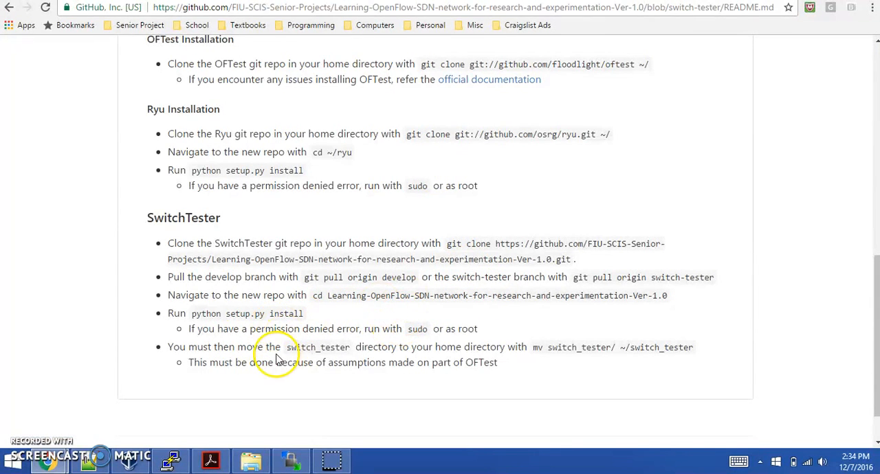
{"action": "mouse_move", "coordinate": [268, 347]}
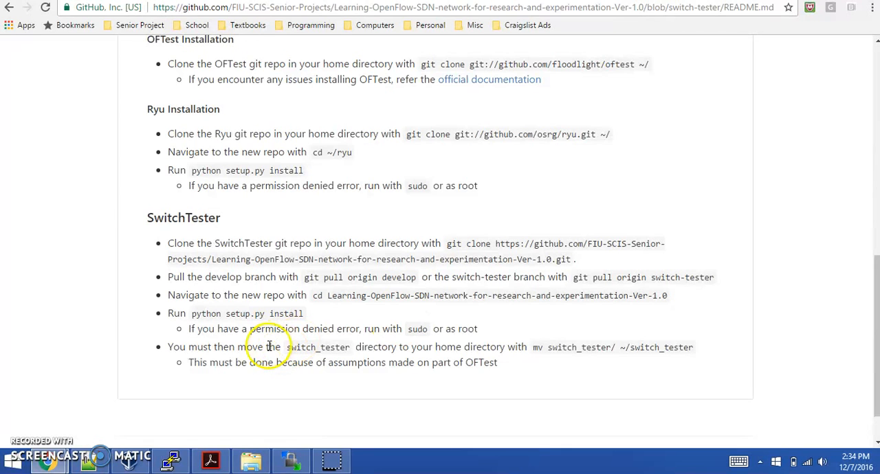
{"action": "mouse_move", "coordinate": [296, 306]}
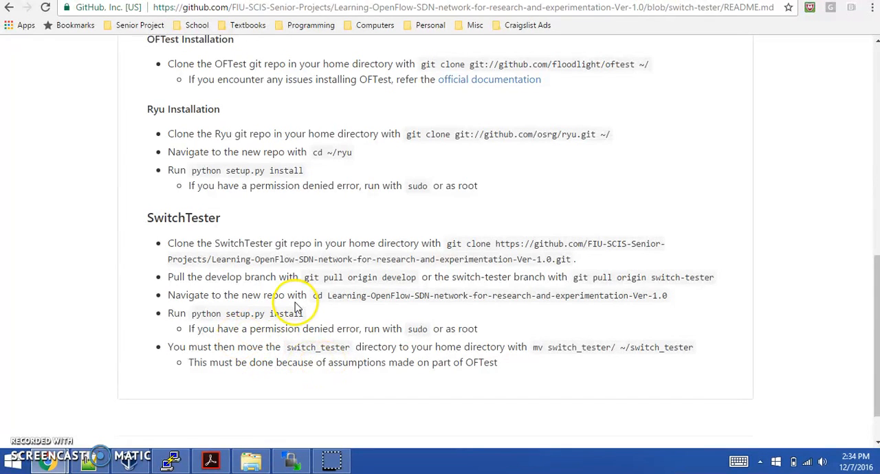
{"action": "mouse_move", "coordinate": [264, 347]}
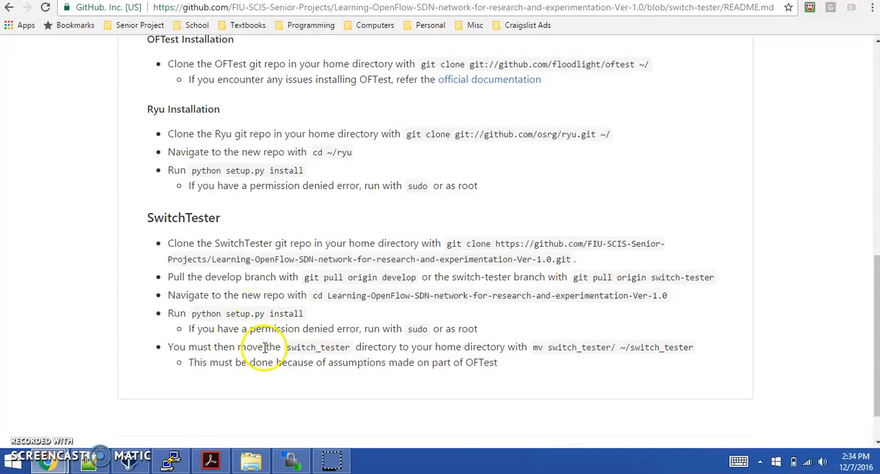
{"action": "mouse_move", "coordinate": [477, 325]}
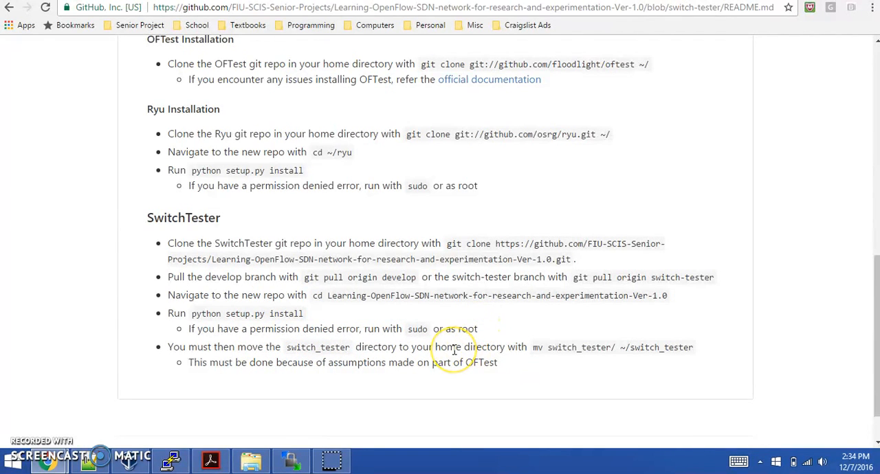
{"action": "mouse_move", "coordinate": [550, 218]}
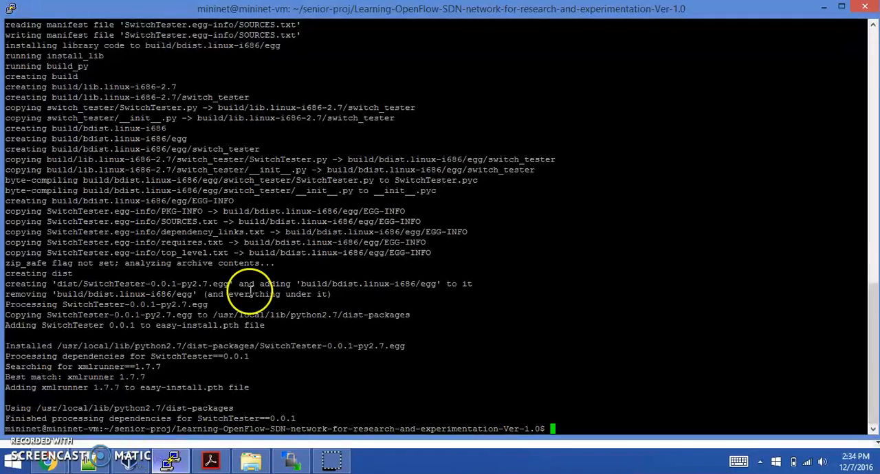
- Enter the switch_tester folder, list it, and prepare emacs SwitchTester.py at the prompt
{"action": "type", "text": "ls"}
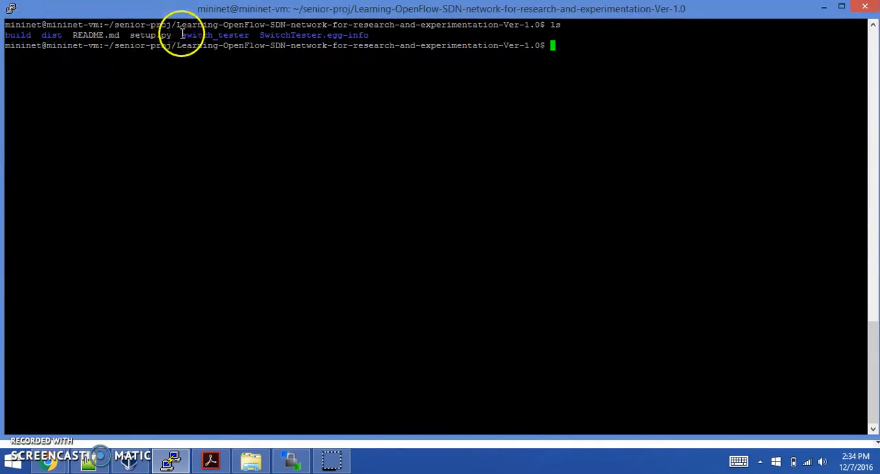
{"action": "double_click", "coordinate": [213, 35]}
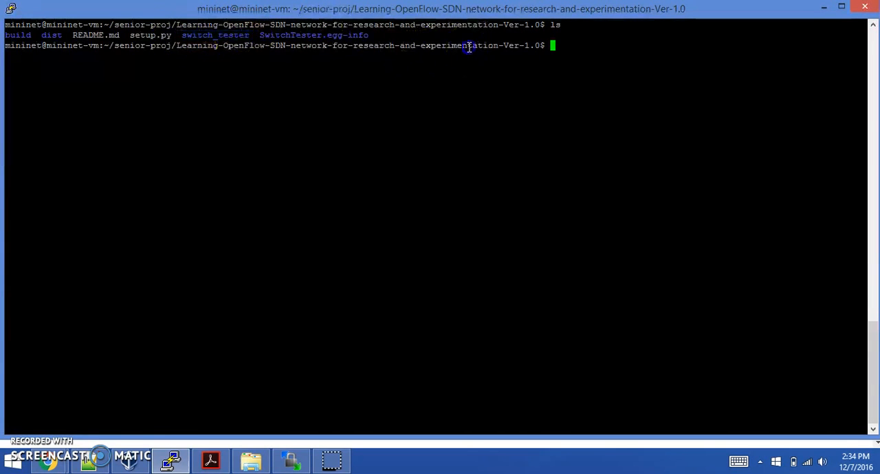
{"action": "mouse_move", "coordinate": [581, 95]}
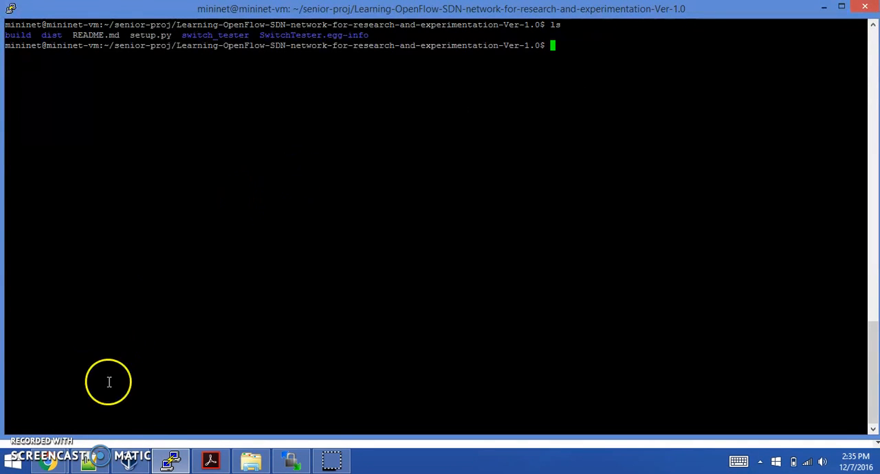
{"action": "mouse_move", "coordinate": [765, 28]}
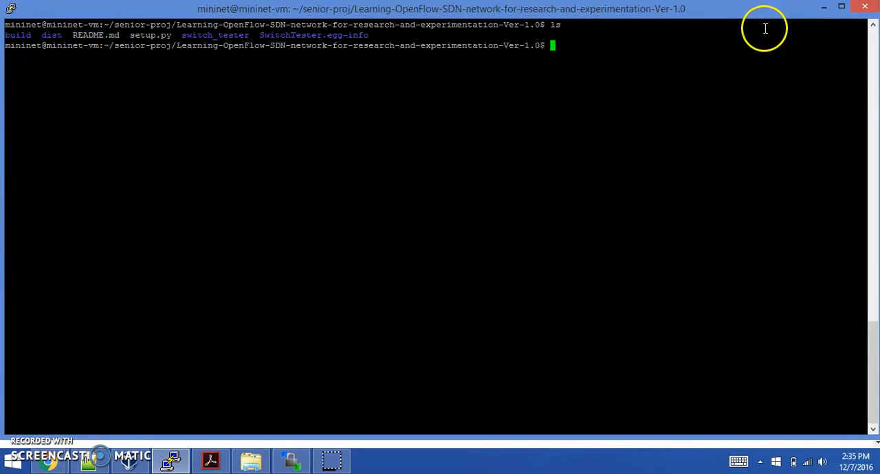
{"action": "mouse_move", "coordinate": [688, 60]}
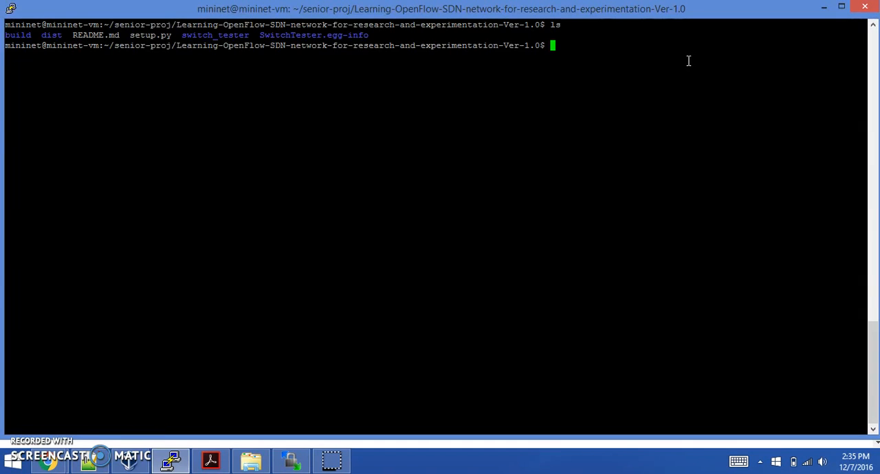
{"action": "type", "text": "cd switch_test"}
{"action": "type", "text": "ls"}
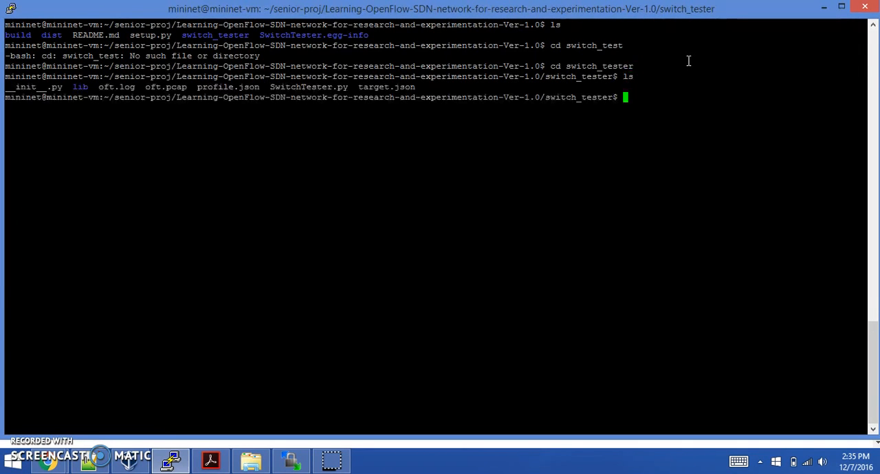
{"action": "type", "text": "emacs Sw"}
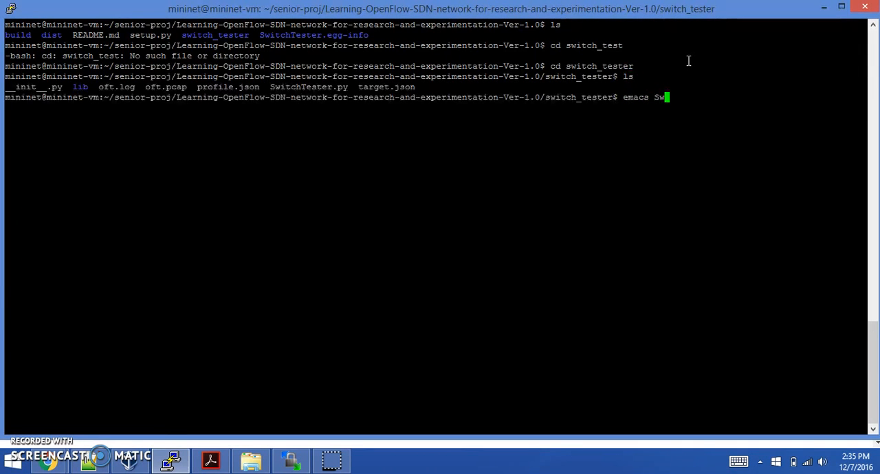
{"action": "type", "text": "itchTester.py"}
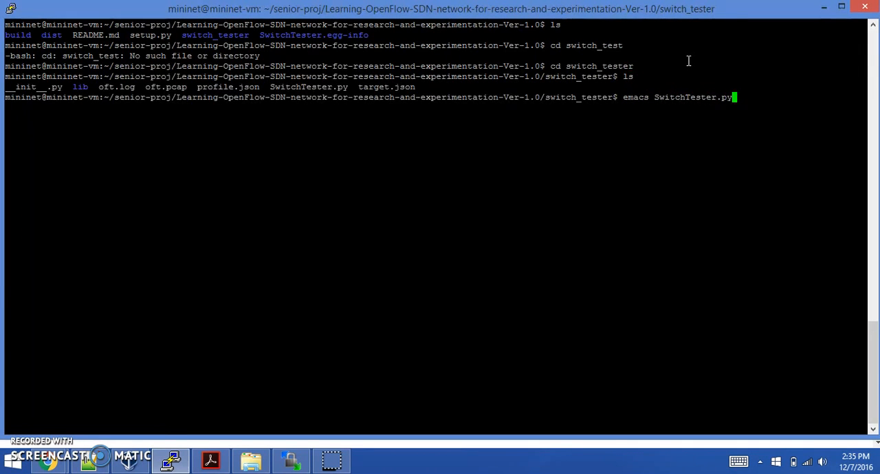